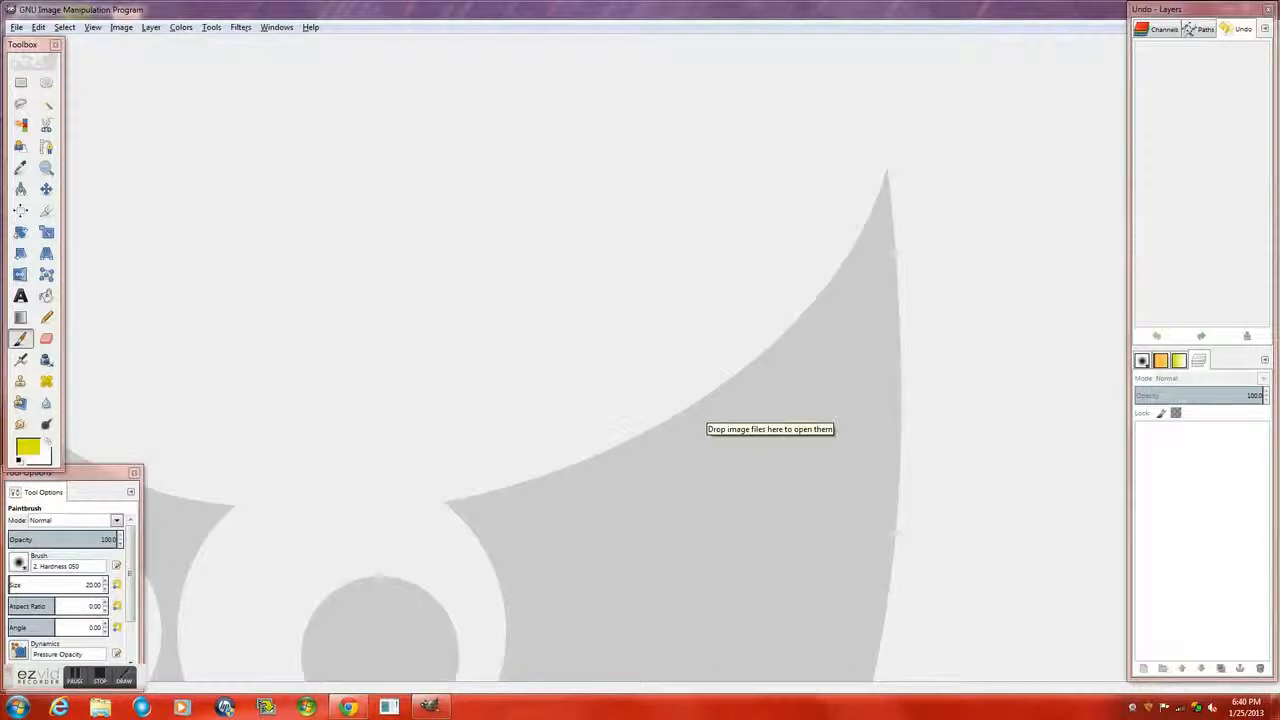
pyautogui.moveTo(758, 620)
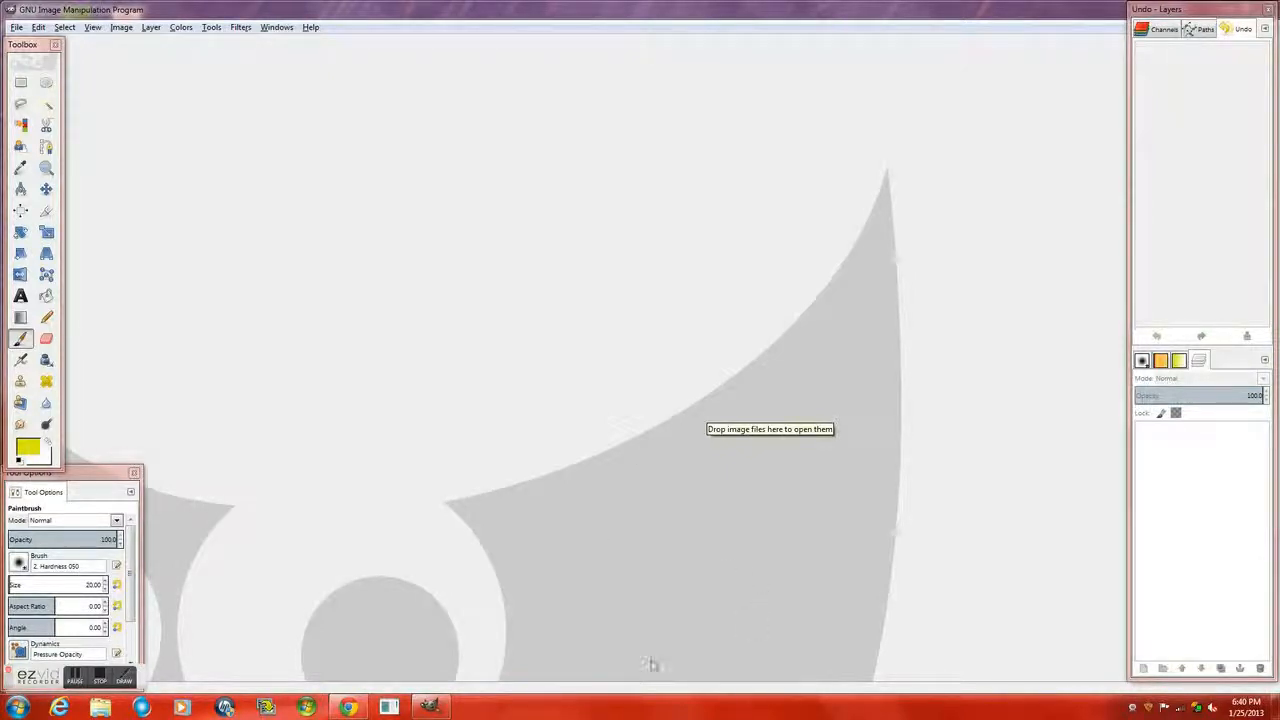
pyautogui.moveTo(114, 87)
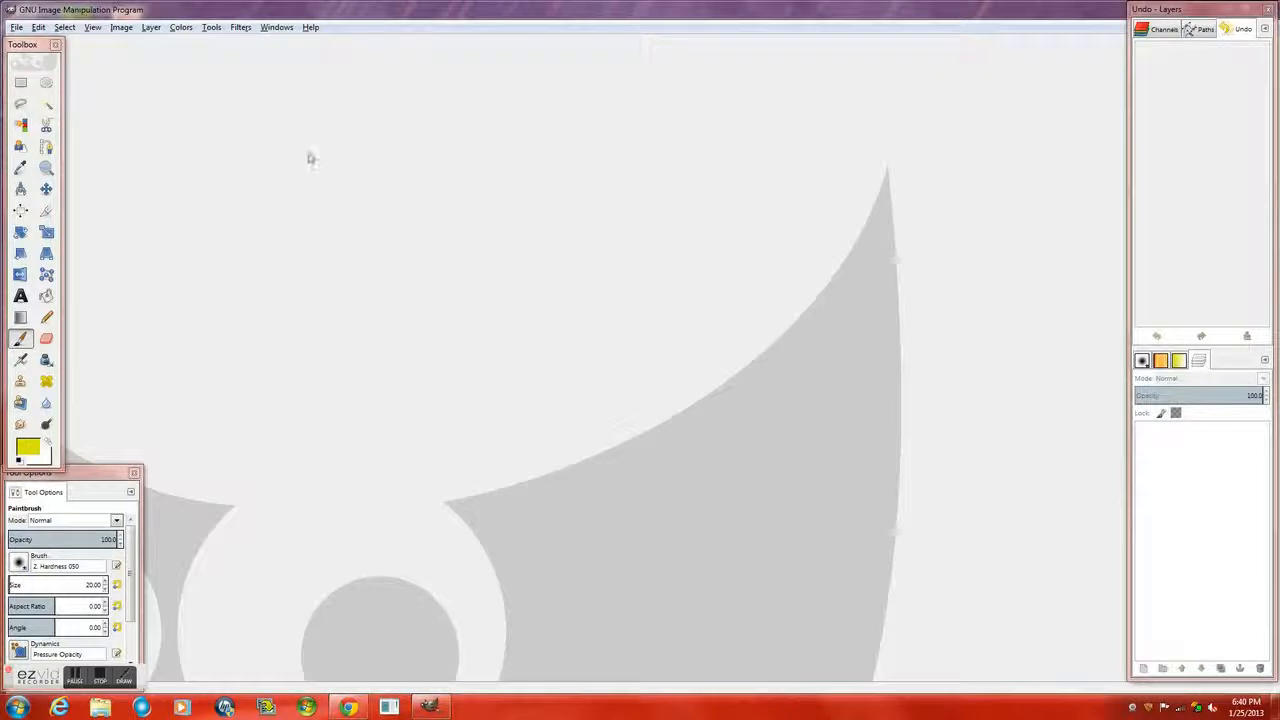
pyautogui.moveTo(285, 84)
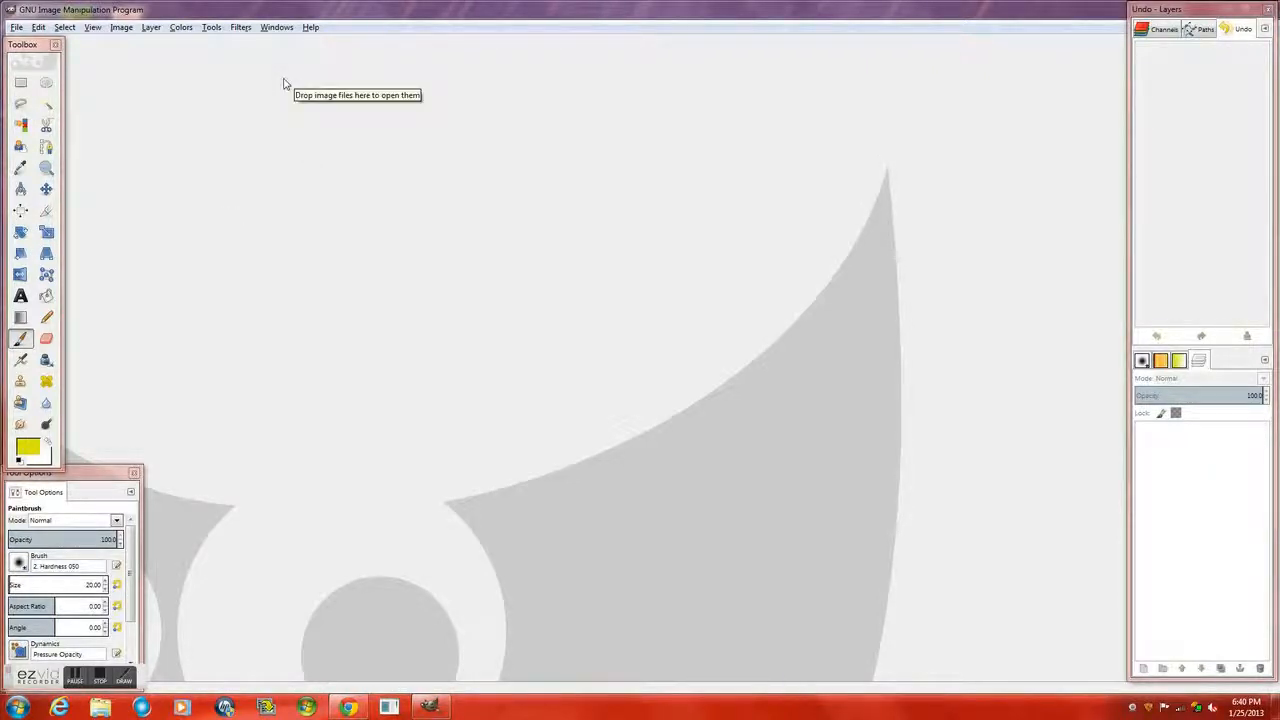
pyautogui.moveTo(253, 101)
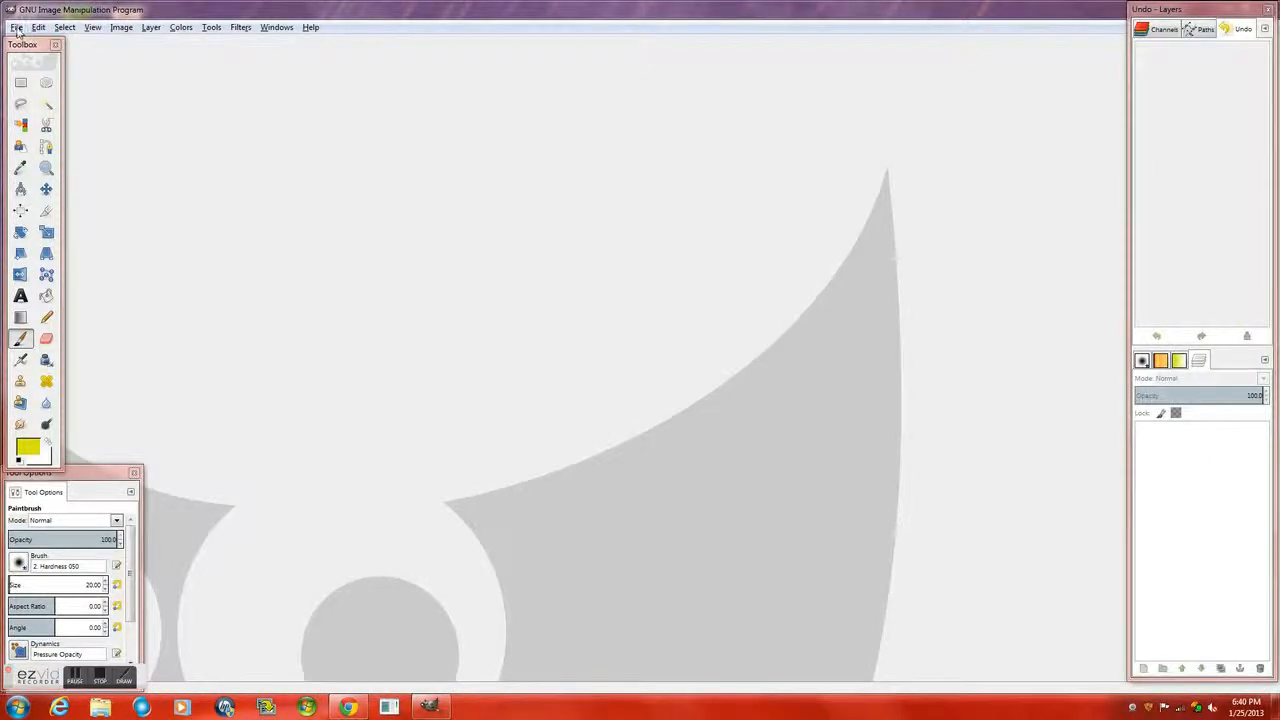
# Open the Script-Fu Frosty logo dialog from File > Create > Logos.
pyautogui.click(16, 27)
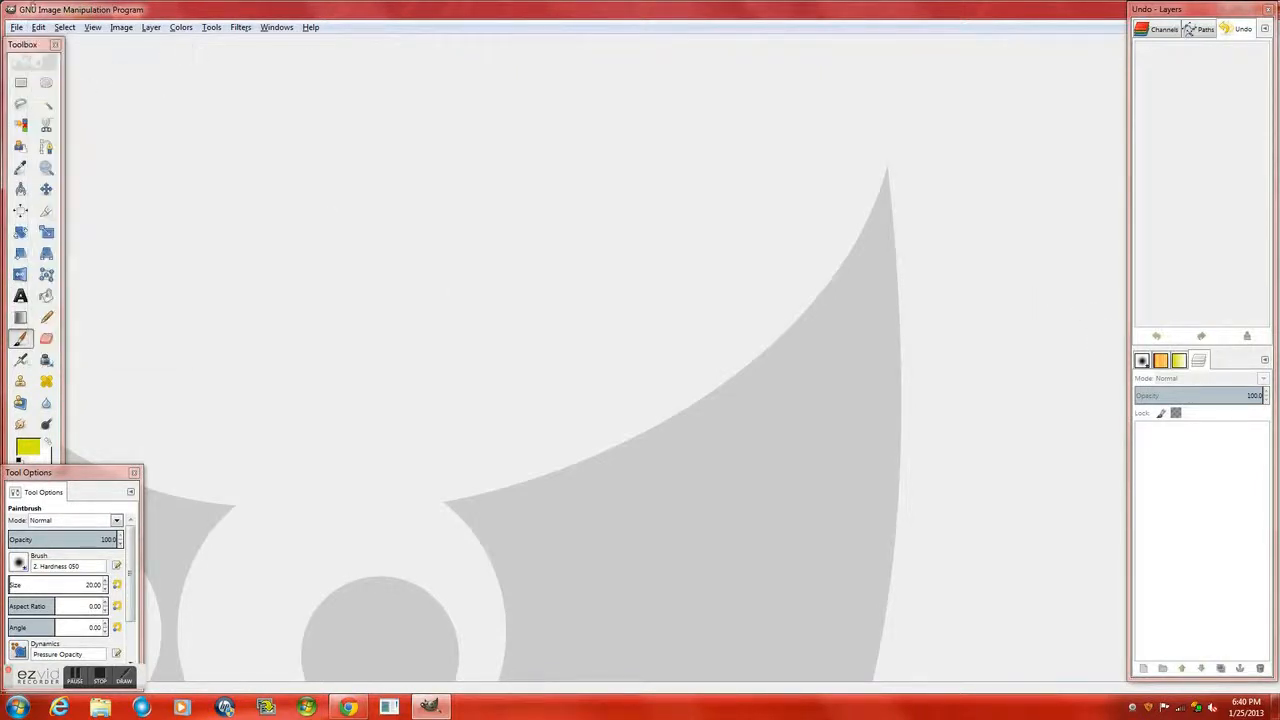
pyautogui.click(16, 27)
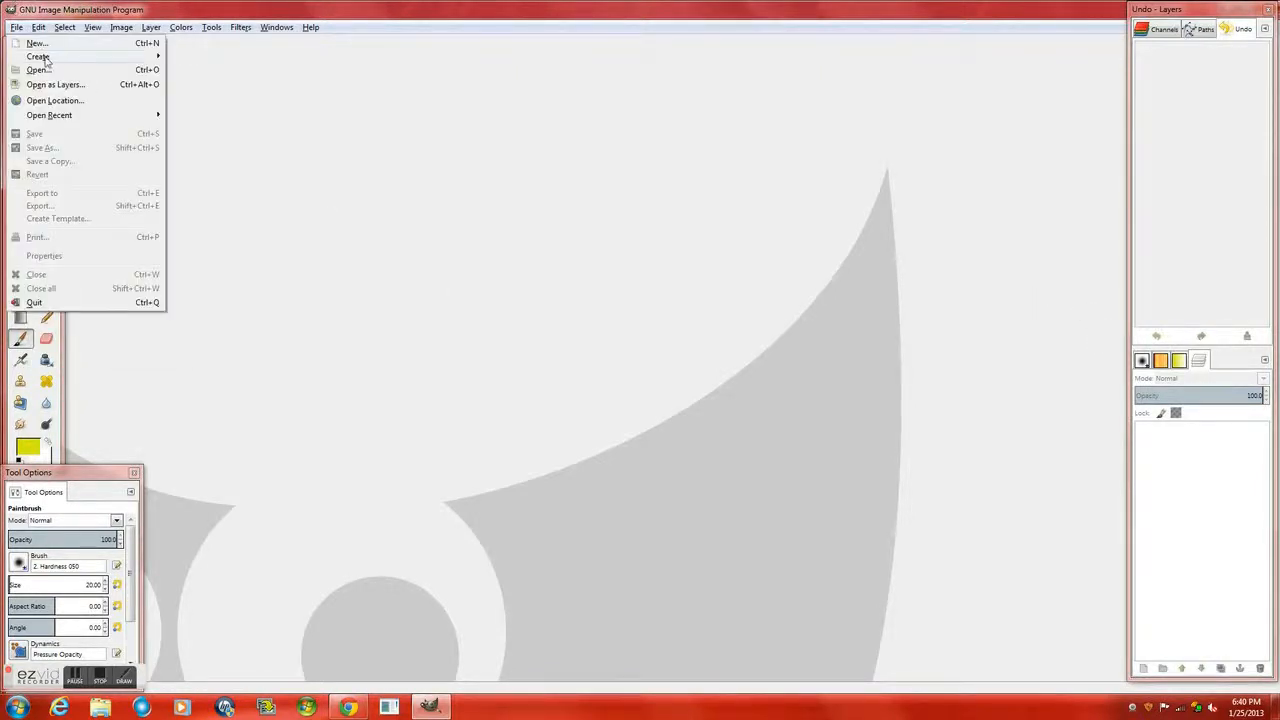
pyautogui.moveTo(194, 126)
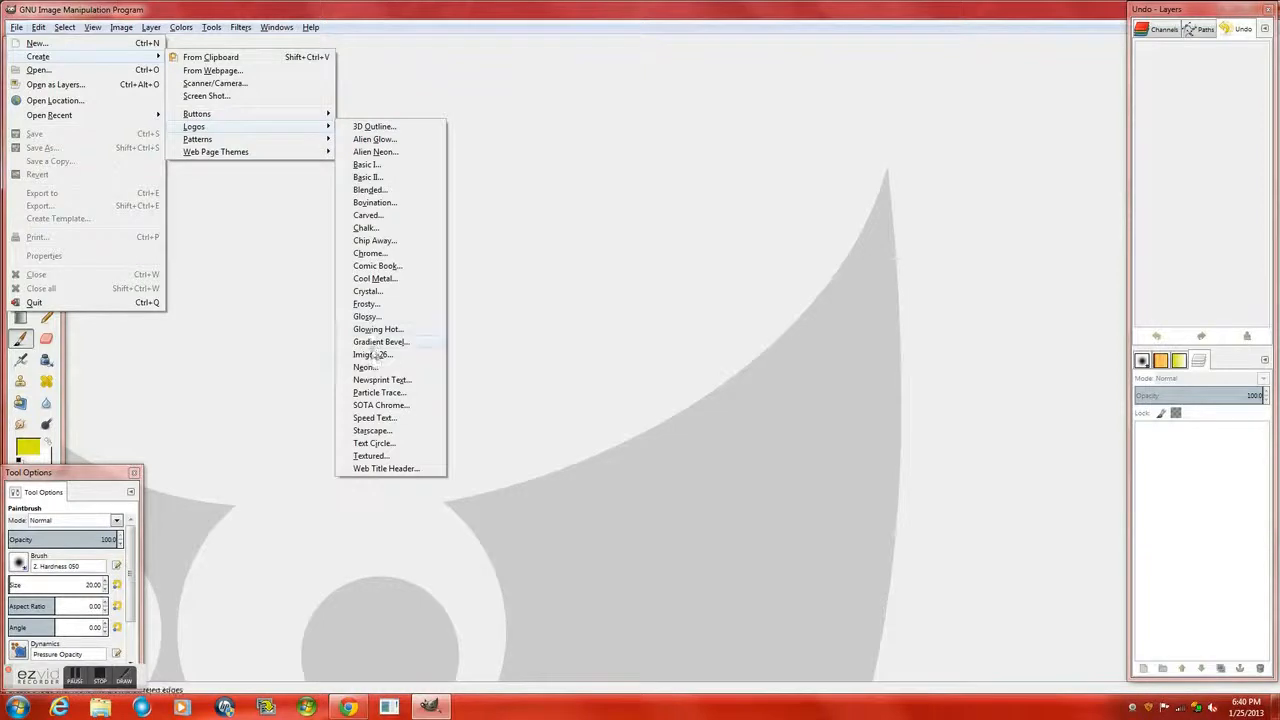
pyautogui.moveTo(380, 405)
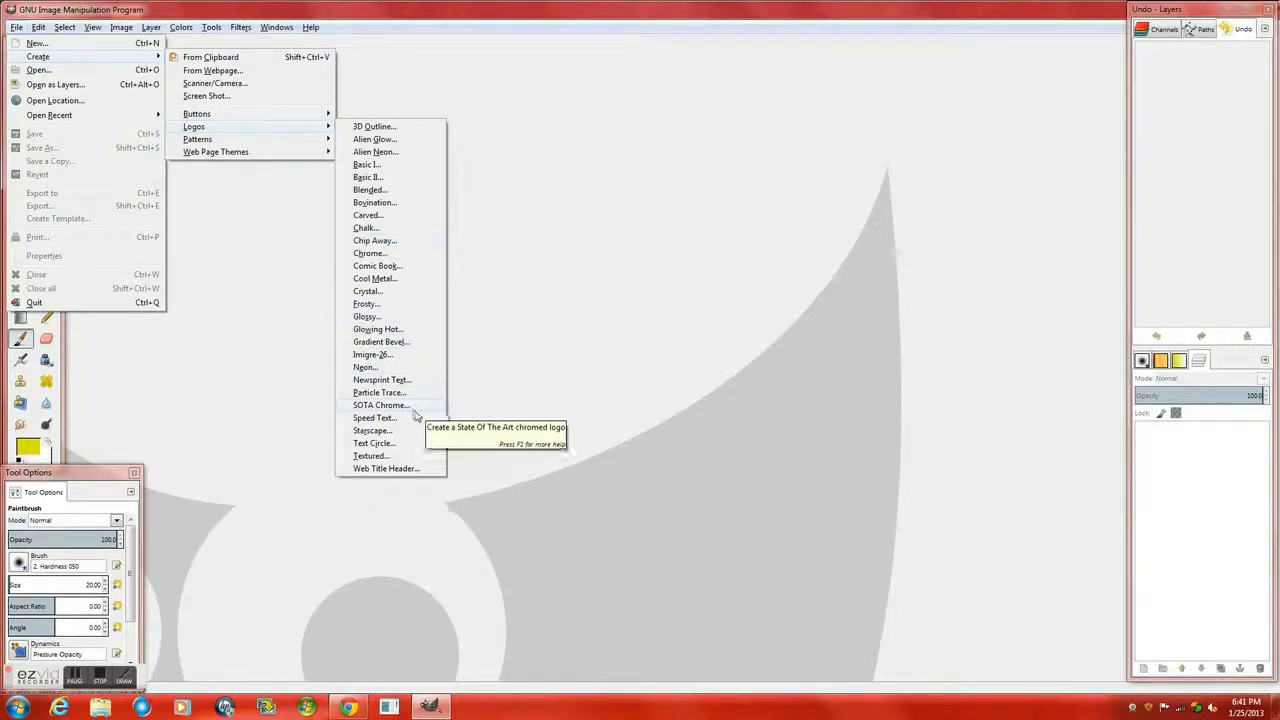
pyautogui.moveTo(405, 430)
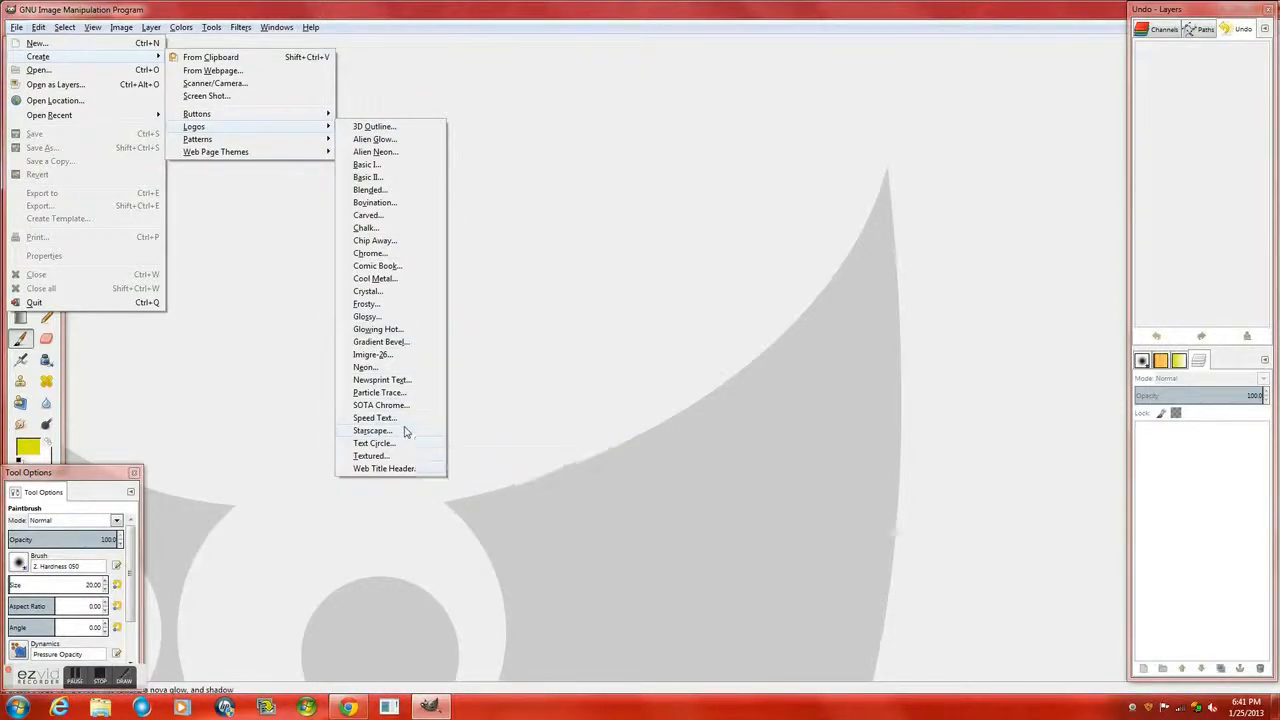
pyautogui.moveTo(424, 468)
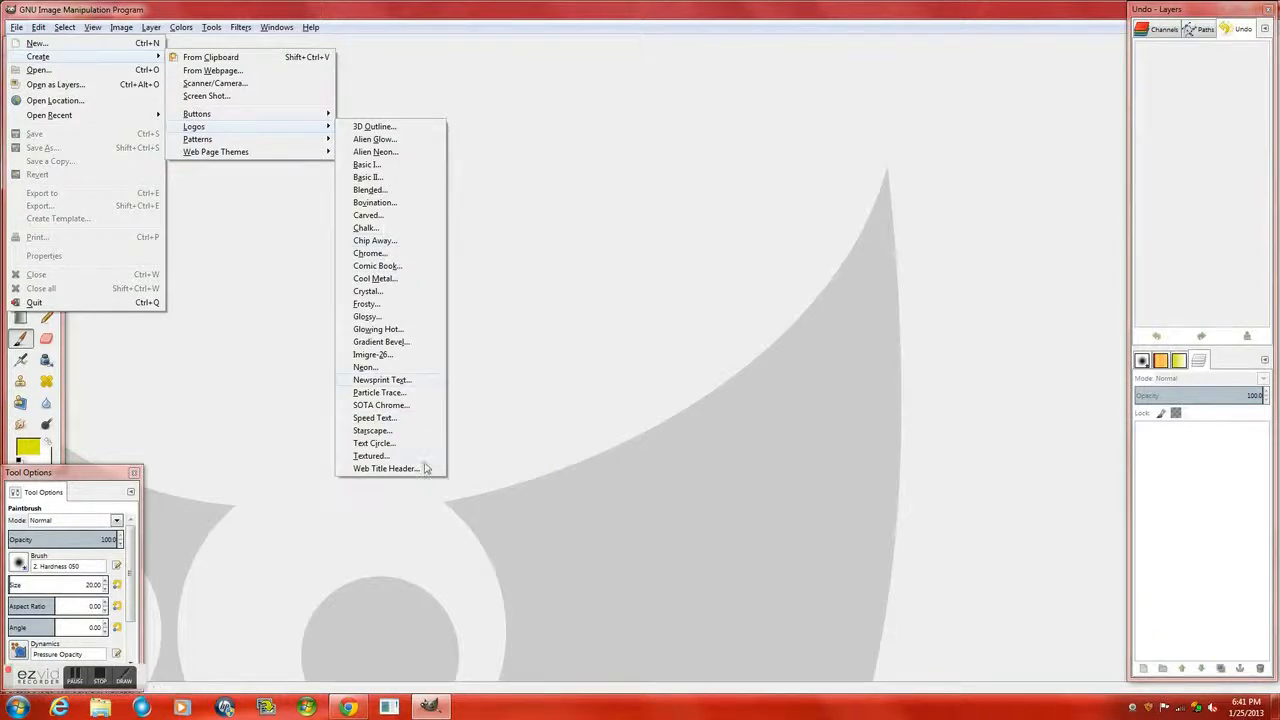
pyautogui.moveTo(405, 188)
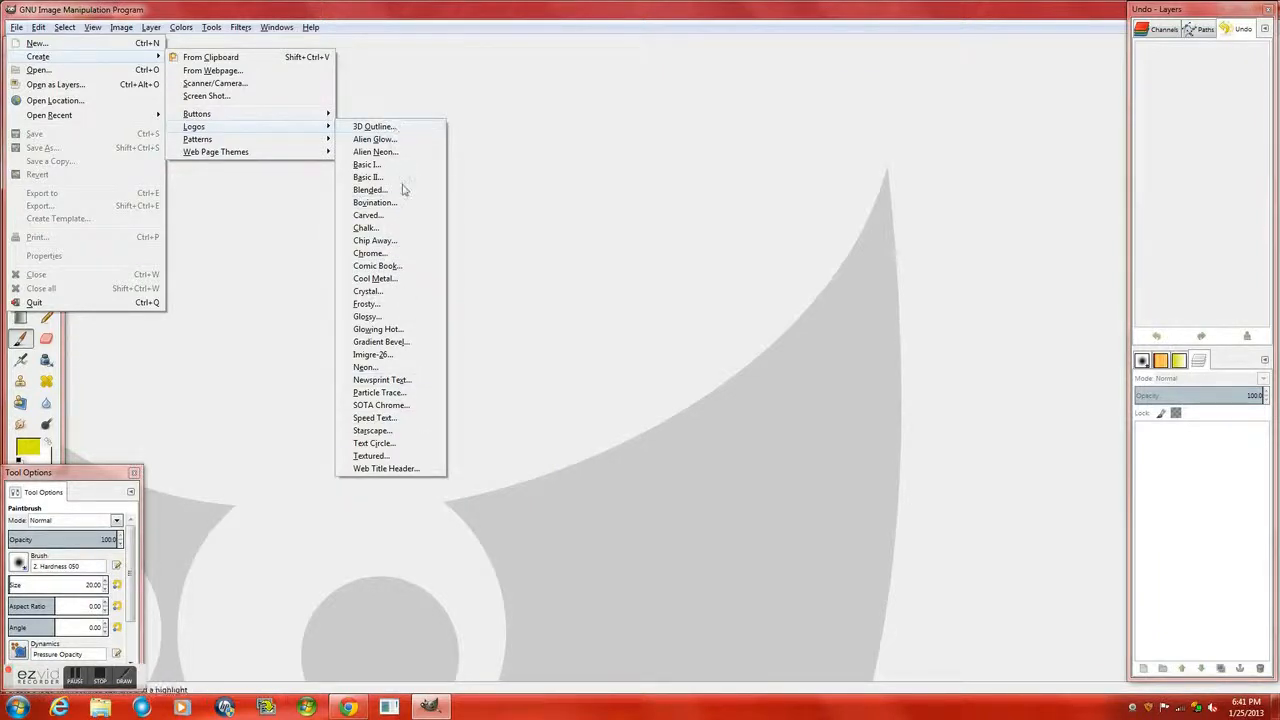
pyautogui.moveTo(393, 344)
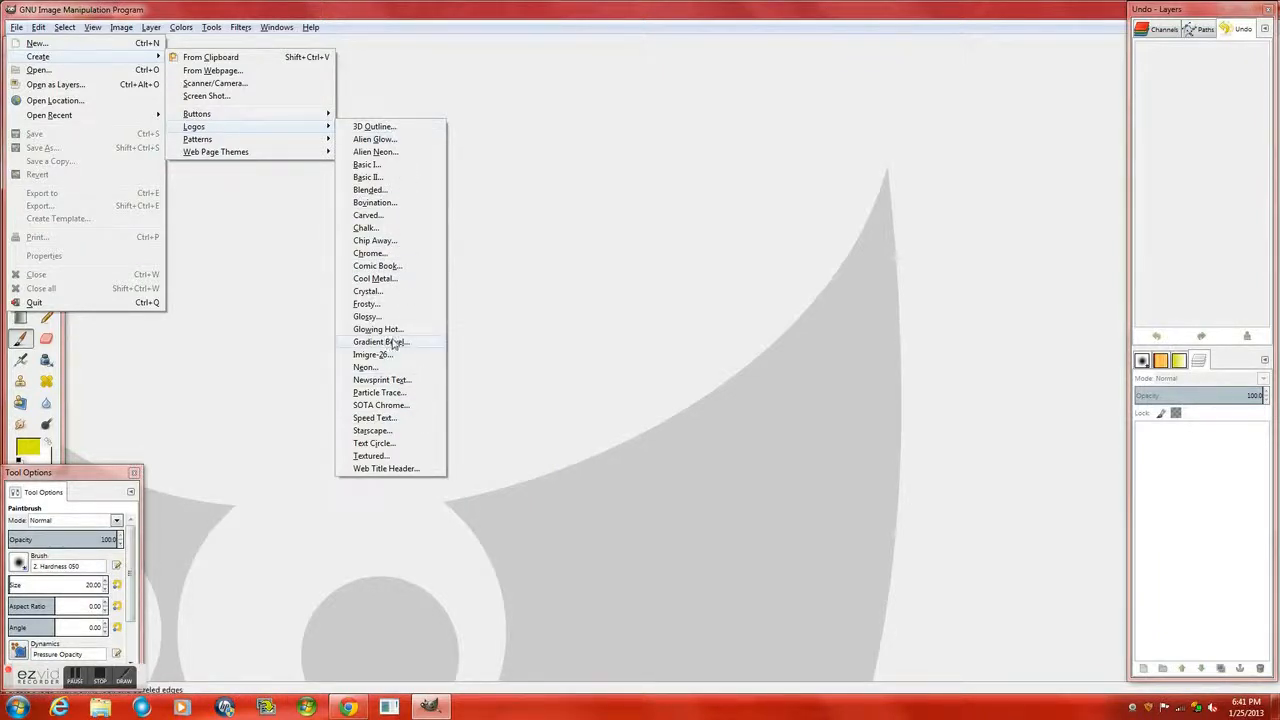
pyautogui.moveTo(403, 303)
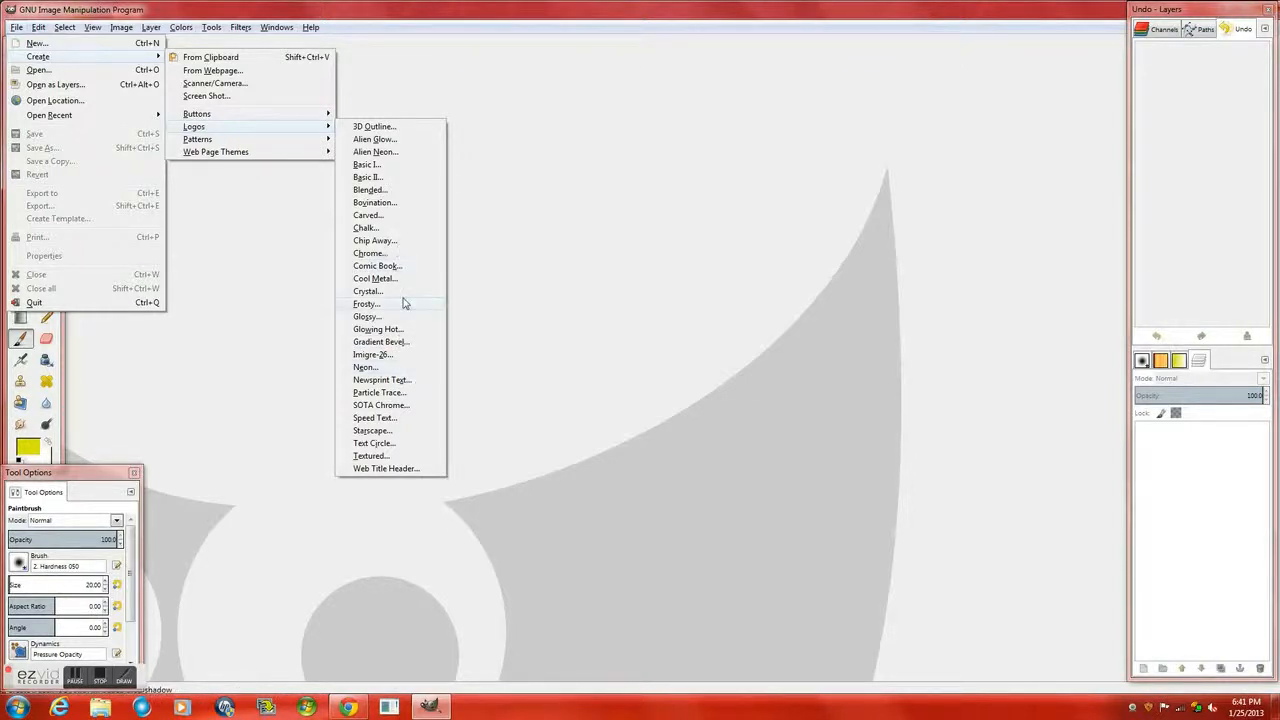
pyautogui.click(366, 304)
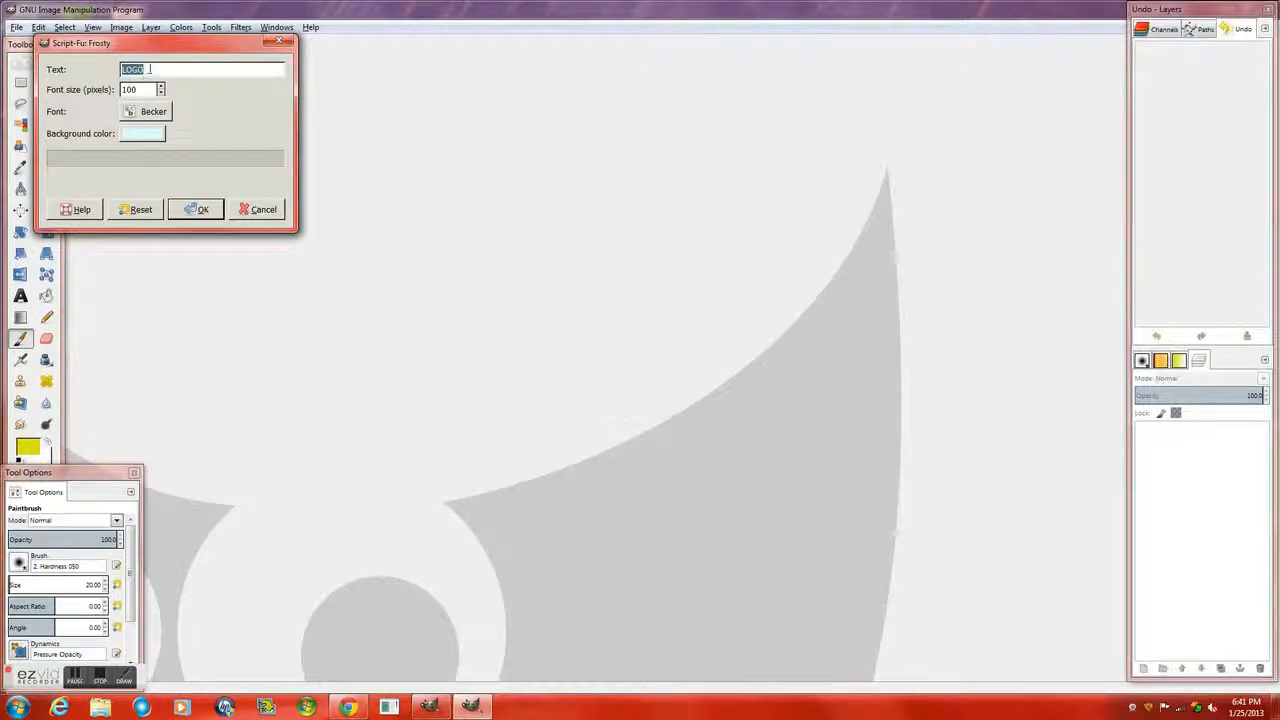
# Set the Frosty background colour to blue and generate the LOGO image.
pyautogui.click(141, 133)
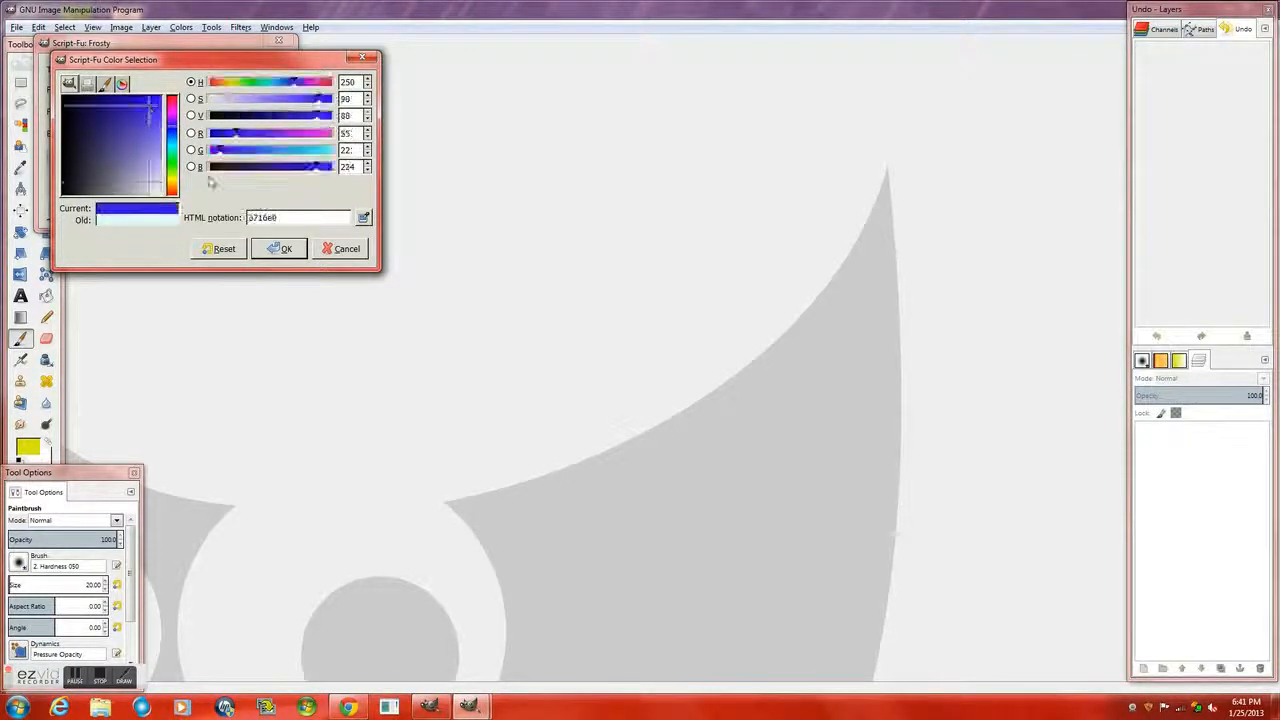
pyautogui.click(285, 248)
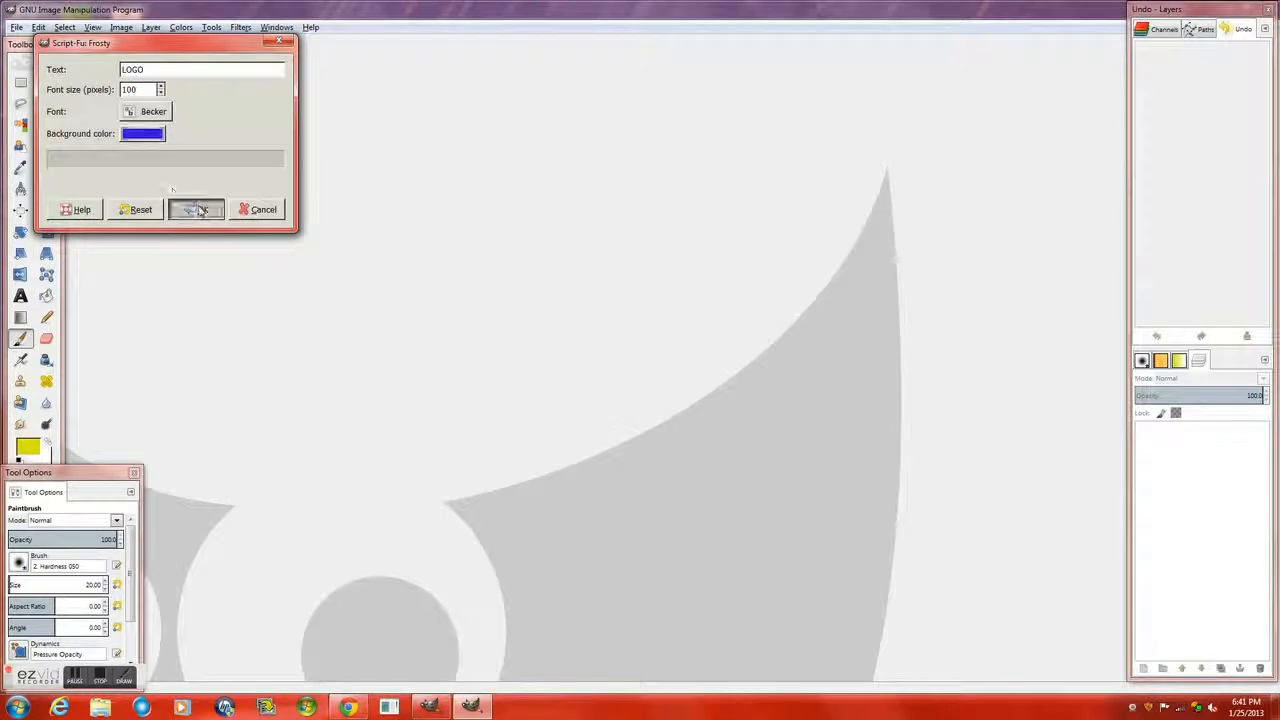
pyautogui.click(196, 209)
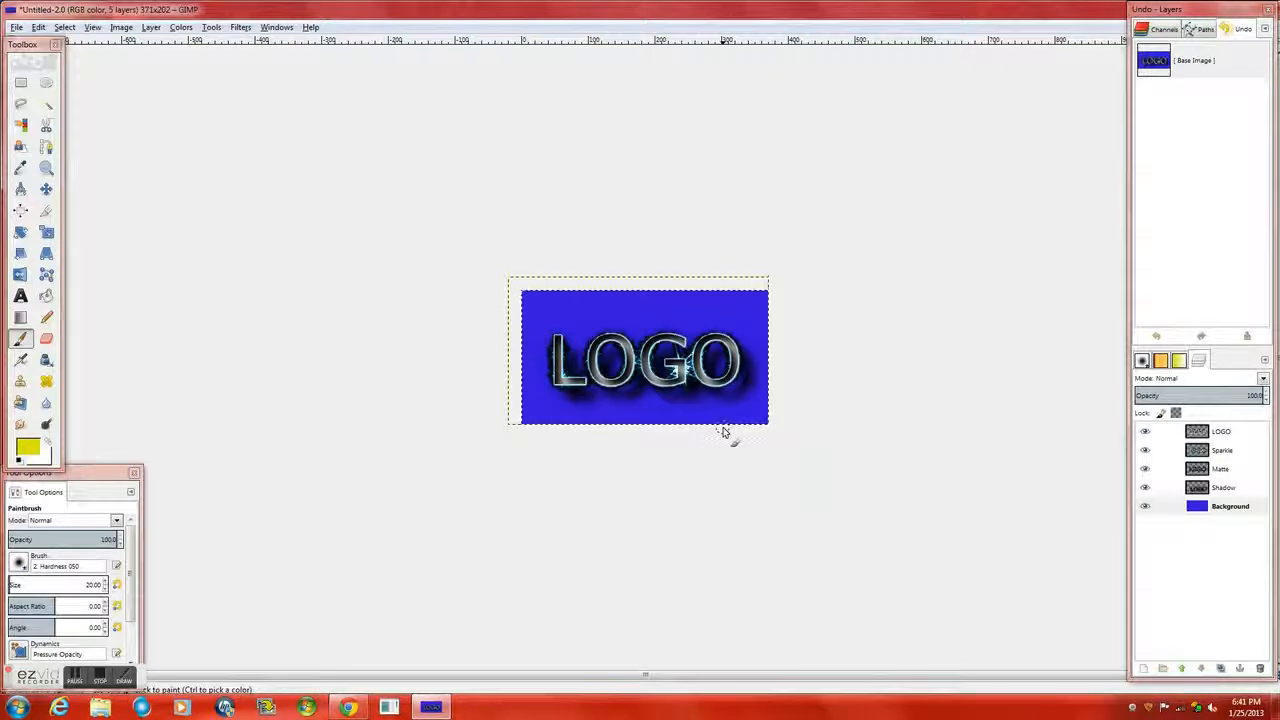
# Use Alpha to Selection on the LOGO layer, then hide the Sparkle and Matte layers.
pyautogui.click(1222, 431)
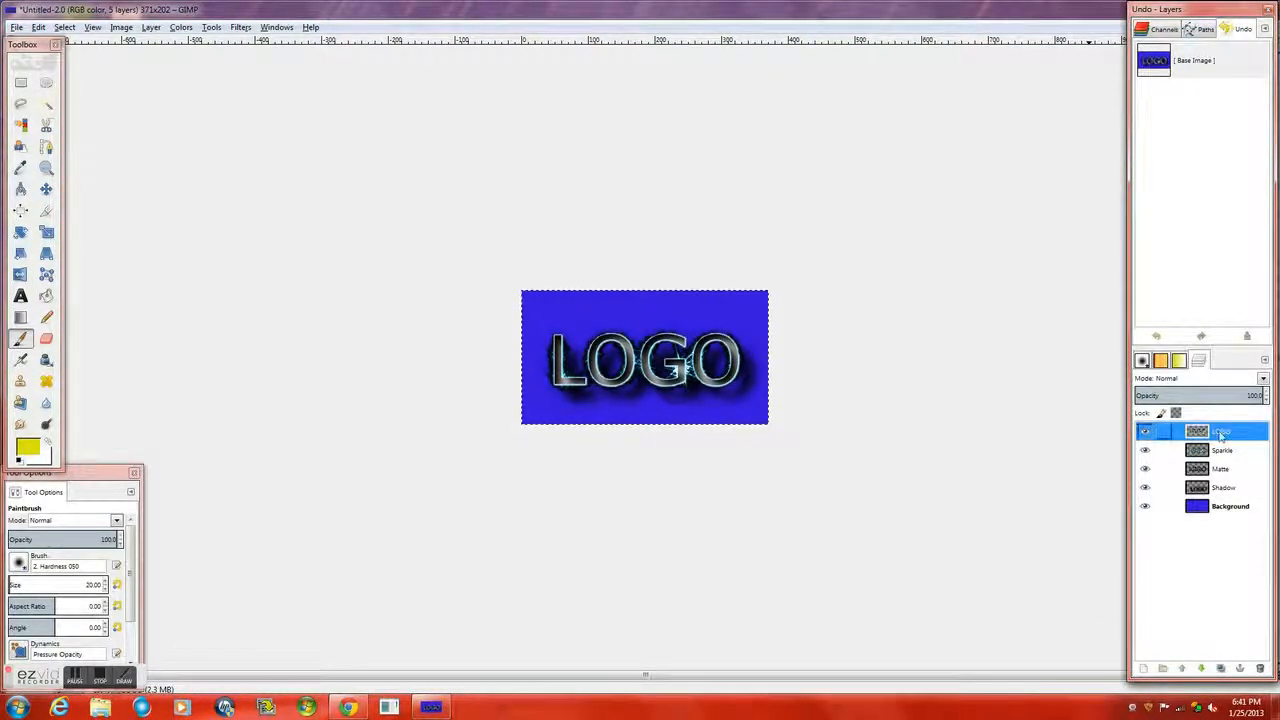
pyautogui.rightClick(1220, 431)
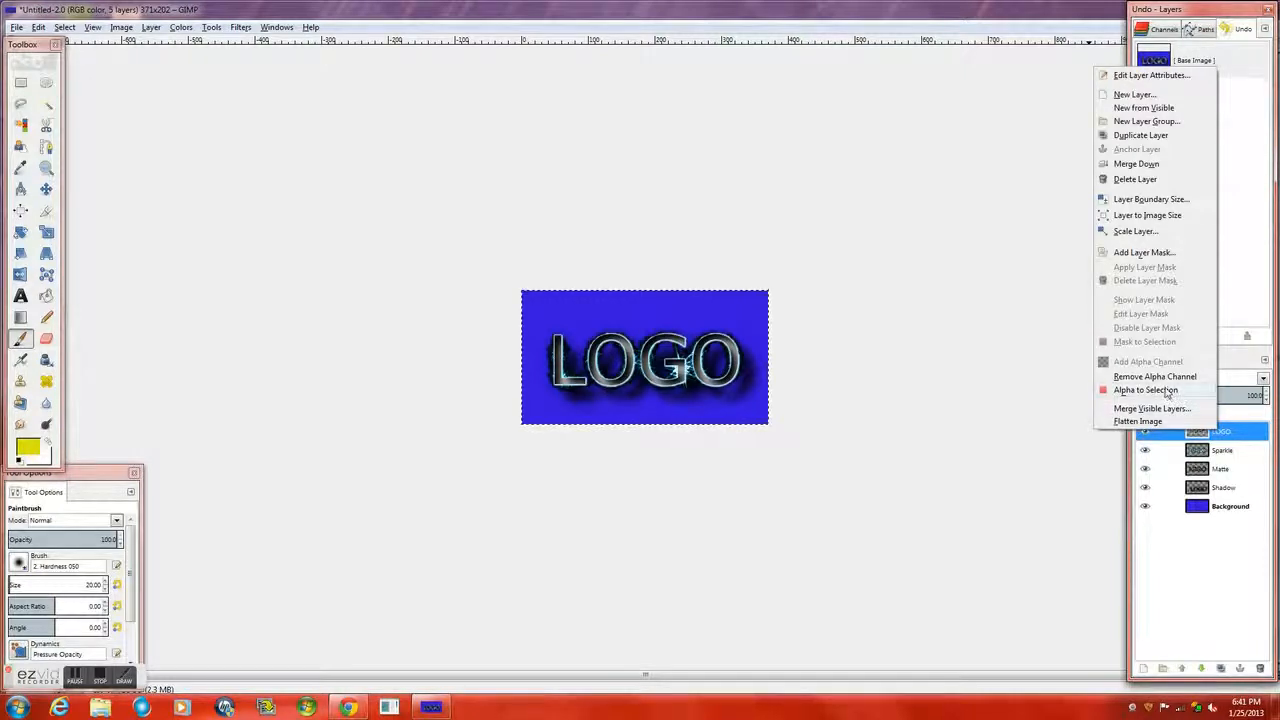
pyautogui.click(1145, 389)
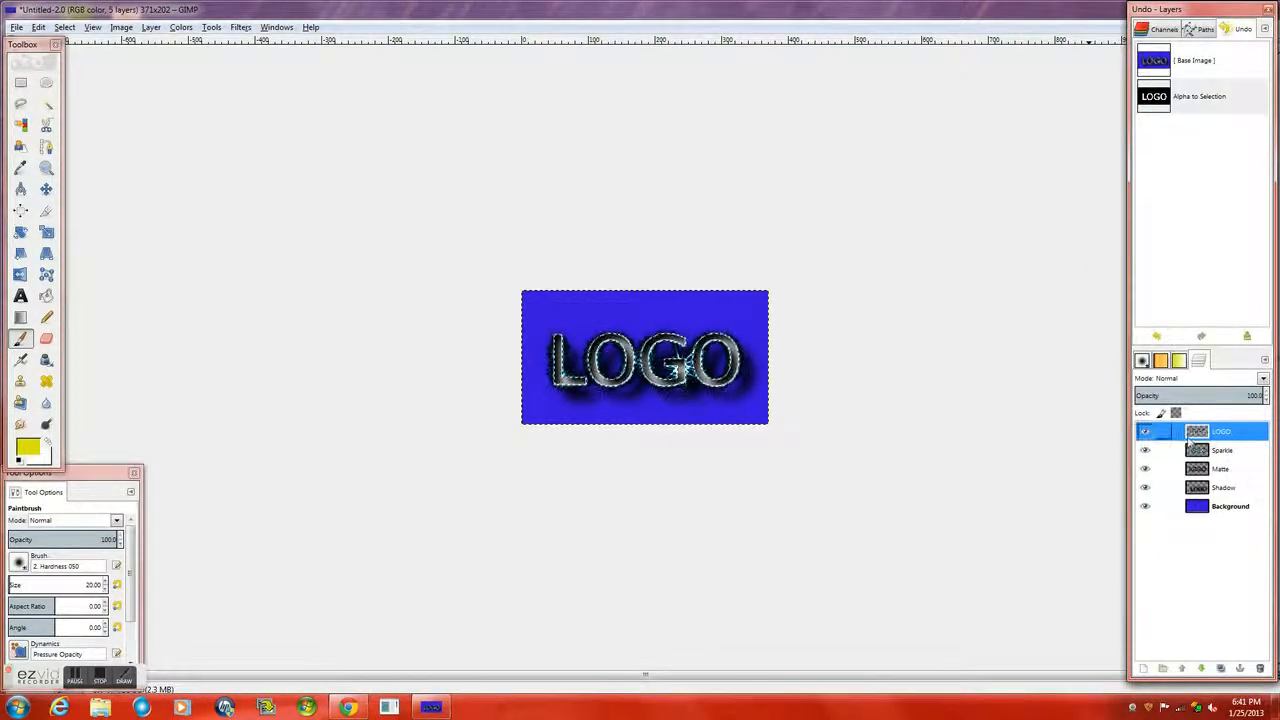
pyautogui.click(1145, 450)
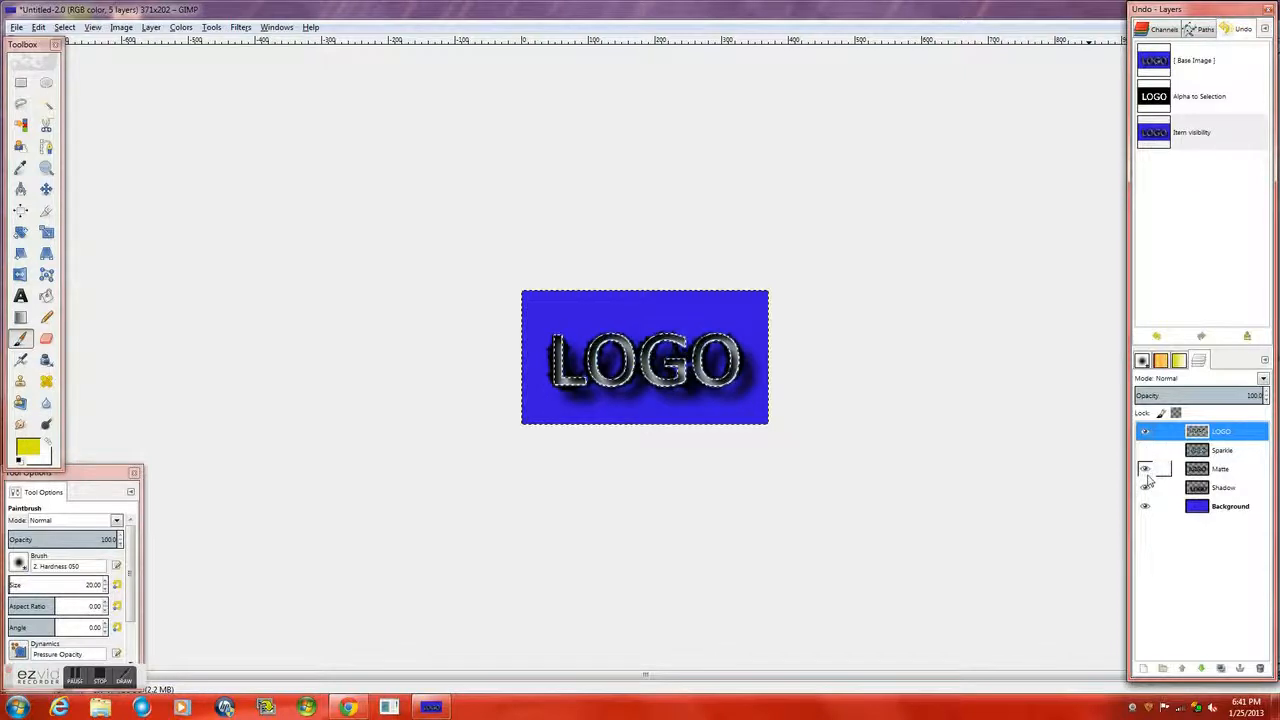
pyautogui.click(1145, 507)
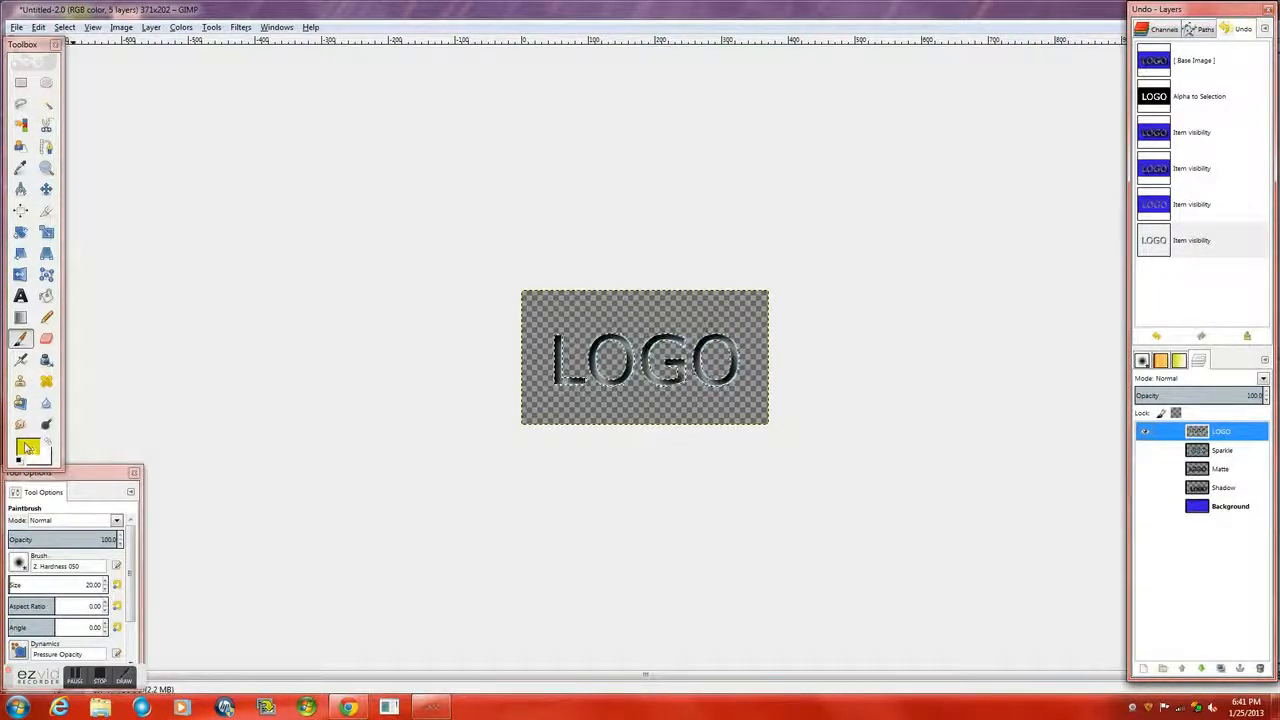
# Pick a new foreground colour for painting over the selected letters.
pyautogui.click(27, 448)
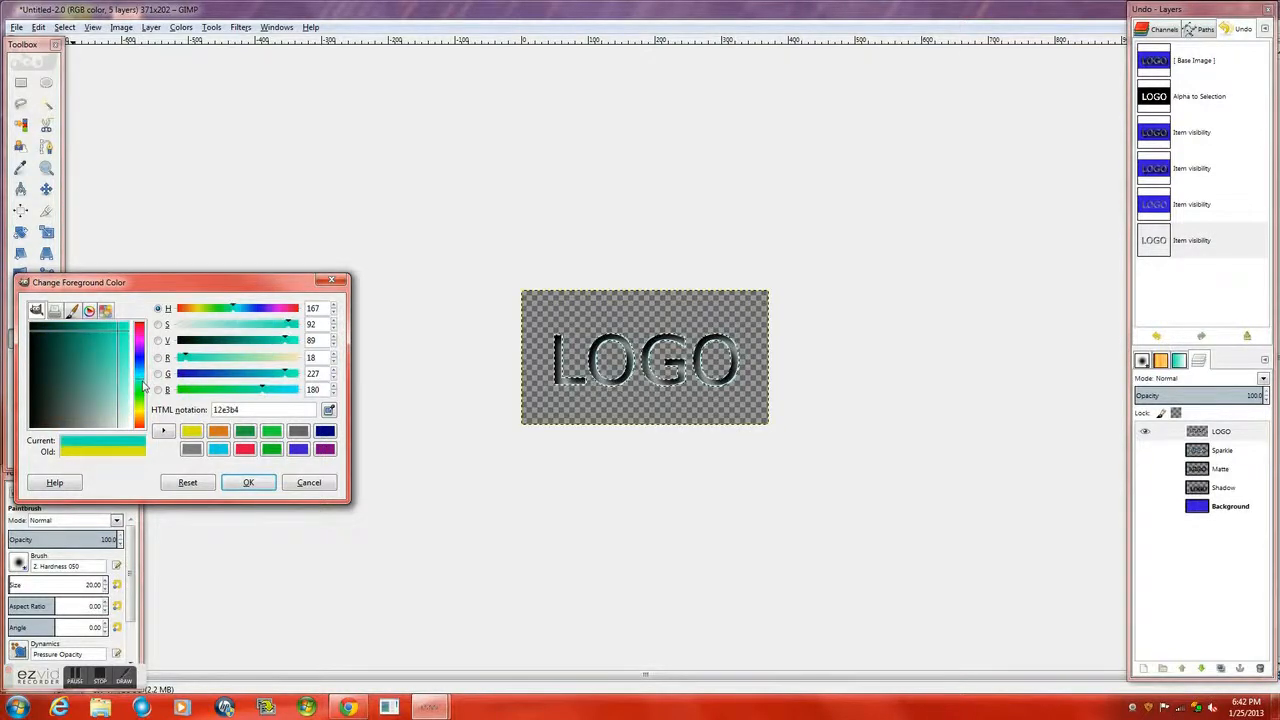
pyautogui.click(105, 310)
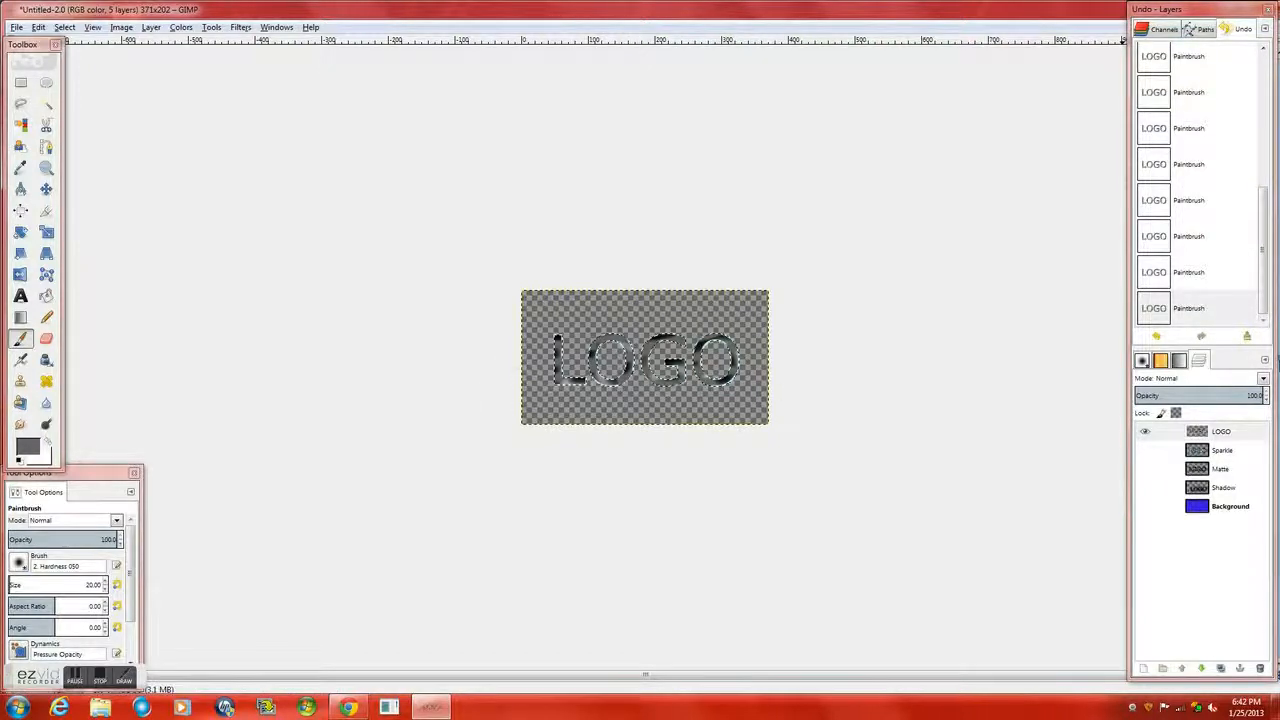
# Preview all layers on blue, then hide Shadow and the others, leaving only LOGO.
pyautogui.click(1145, 431)
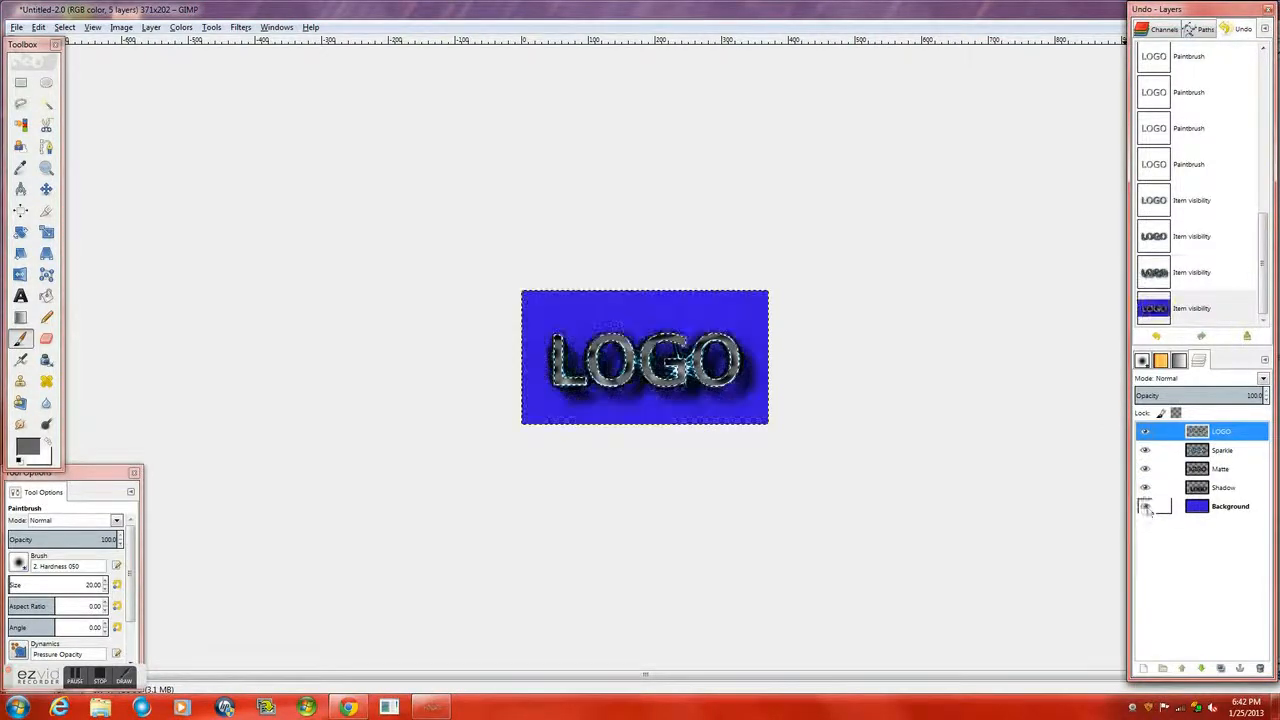
pyautogui.click(1145, 505)
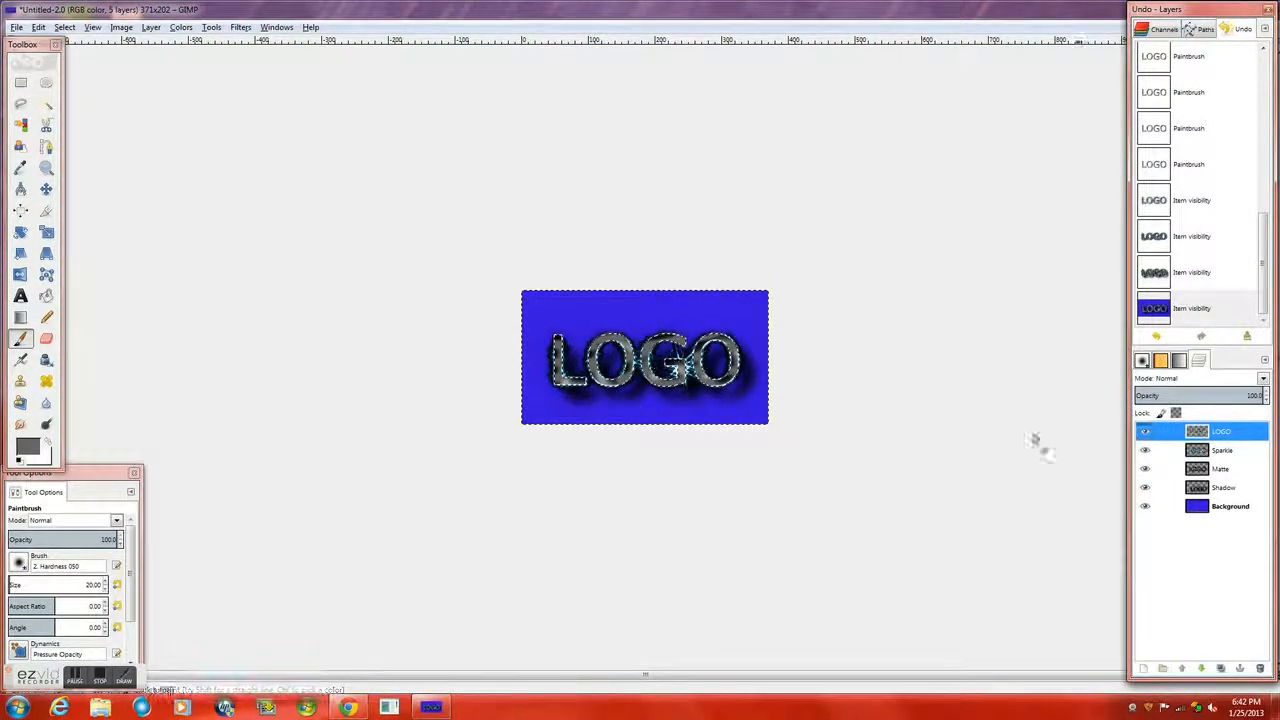
pyautogui.click(1145, 487)
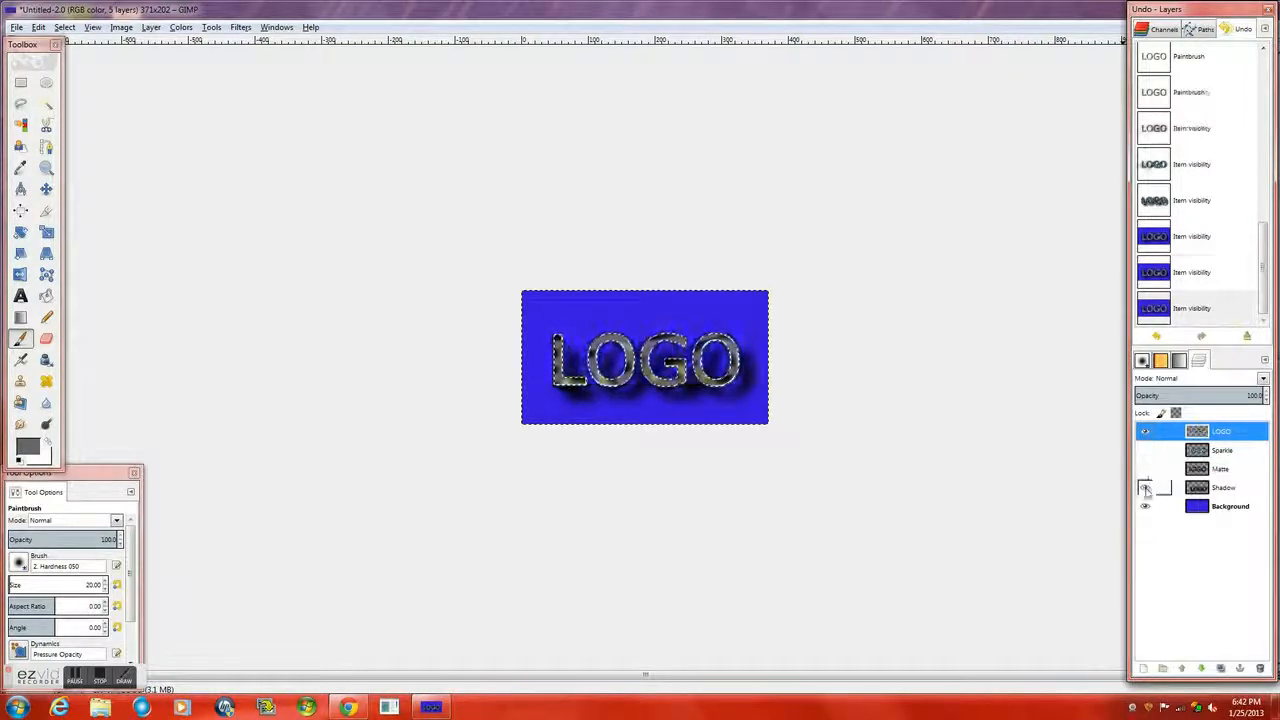
pyautogui.click(1145, 506)
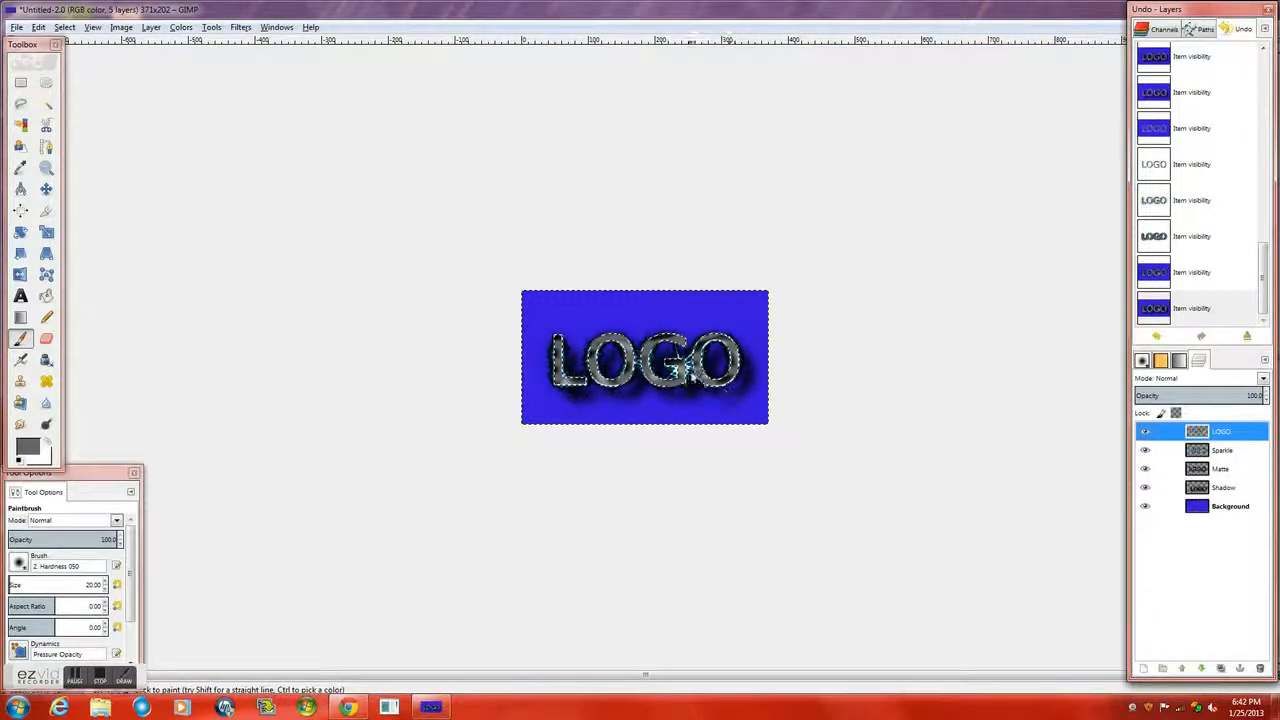
pyautogui.click(1145, 487)
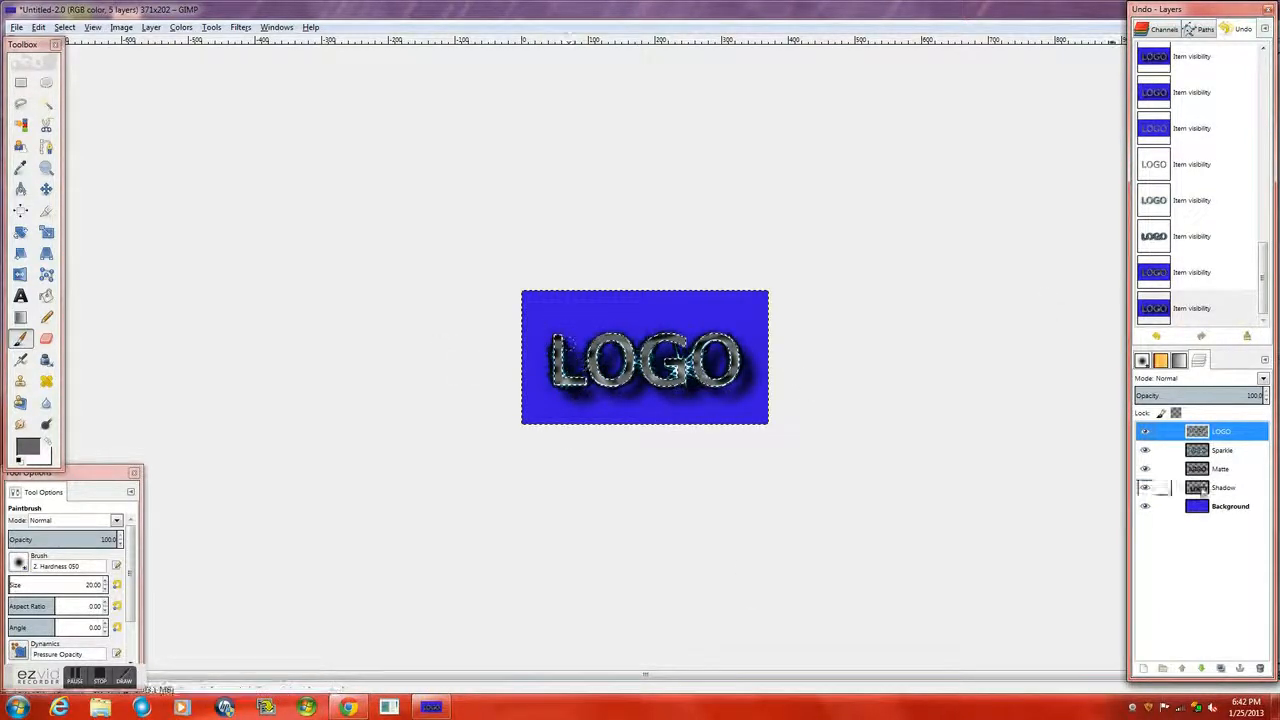
pyautogui.click(1145, 450)
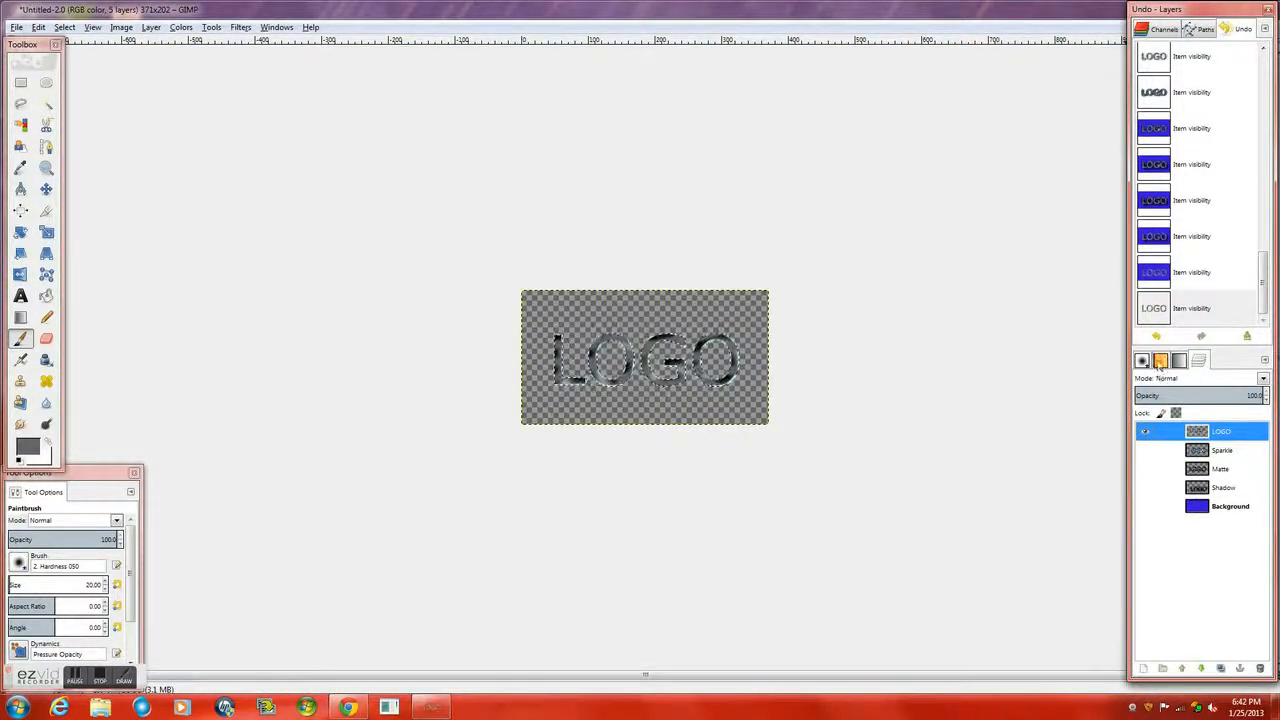
# Scroll the Gradients list and choose FG to BG (HSV clockwise hue).
pyautogui.click(1178, 361)
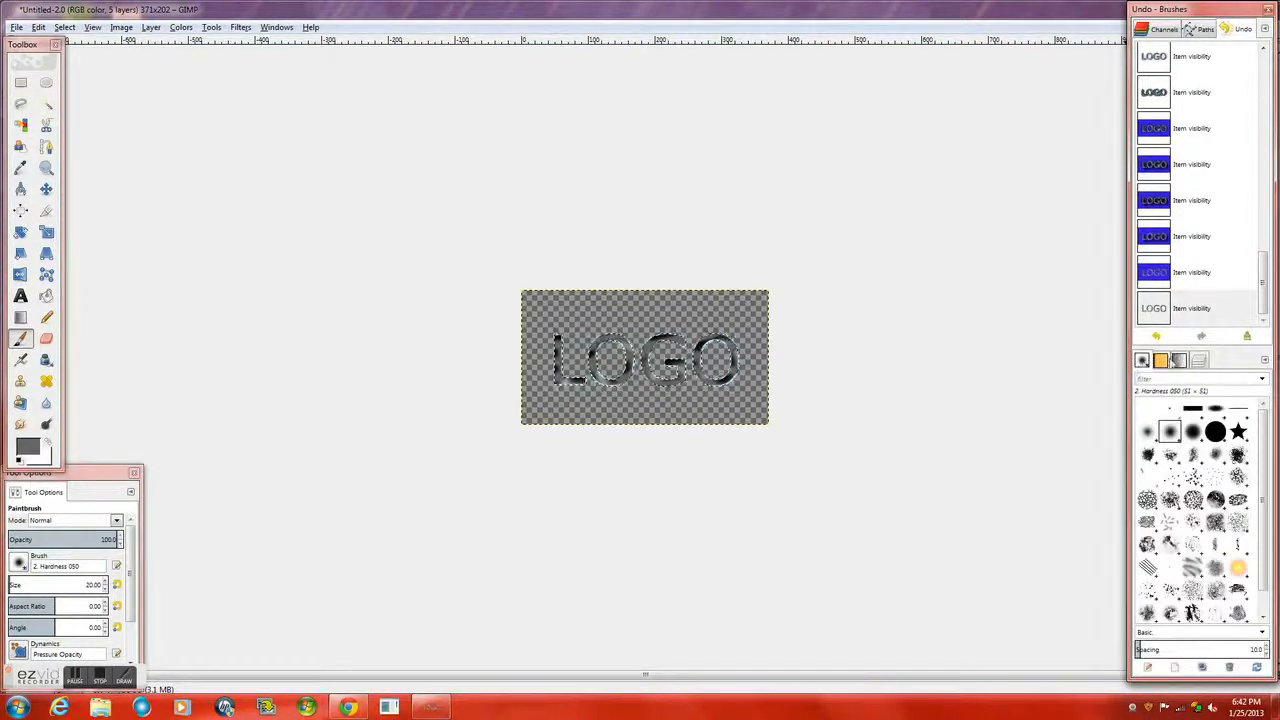
pyautogui.click(1198, 361)
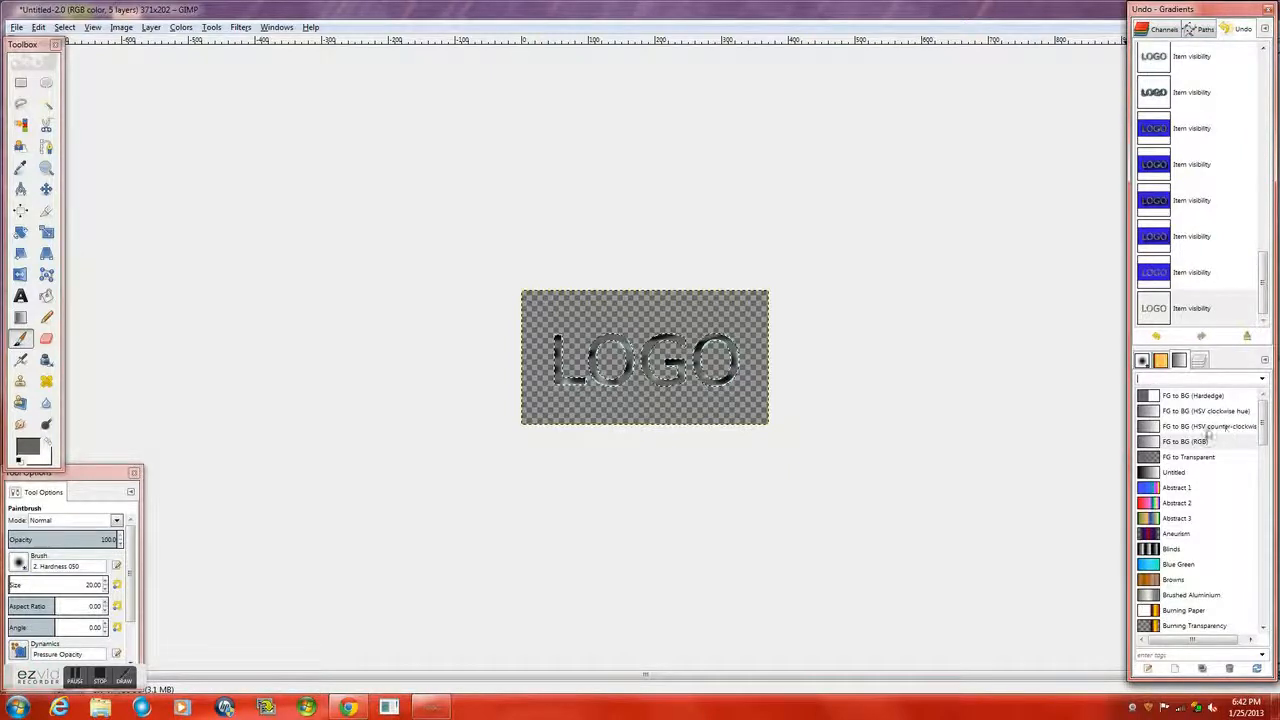
pyautogui.scroll(-3)
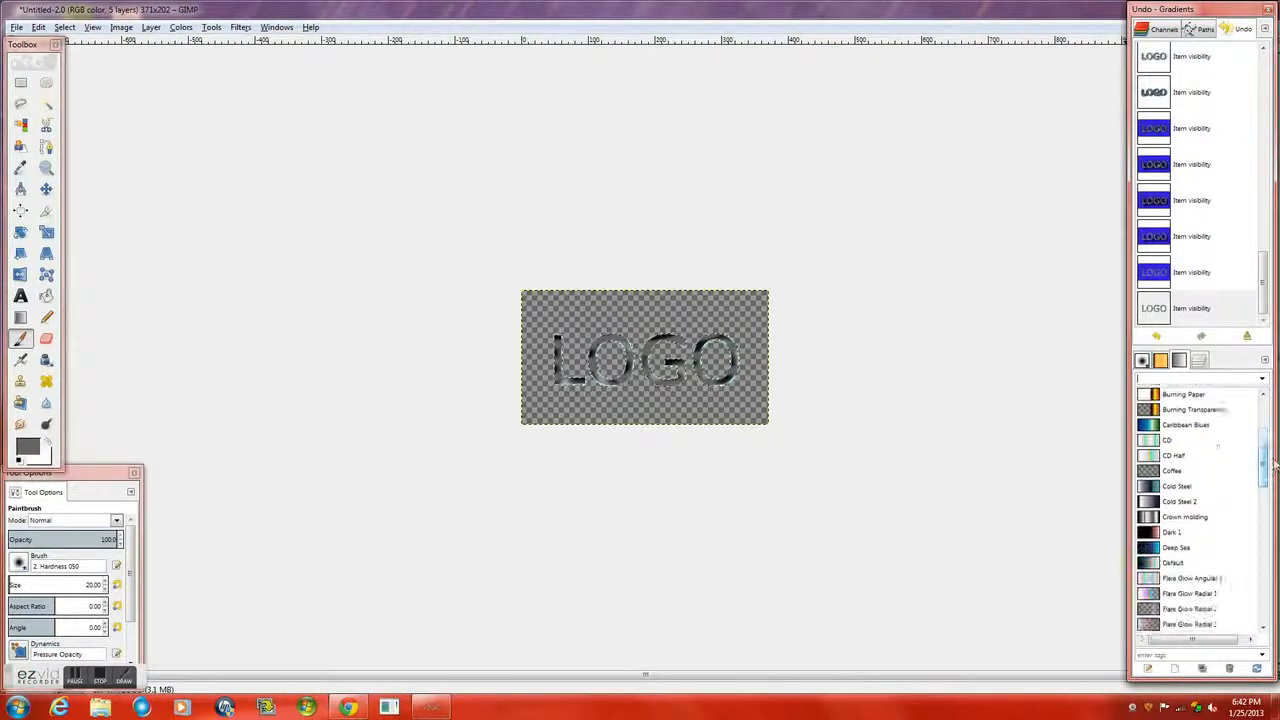
pyautogui.scroll(-3)
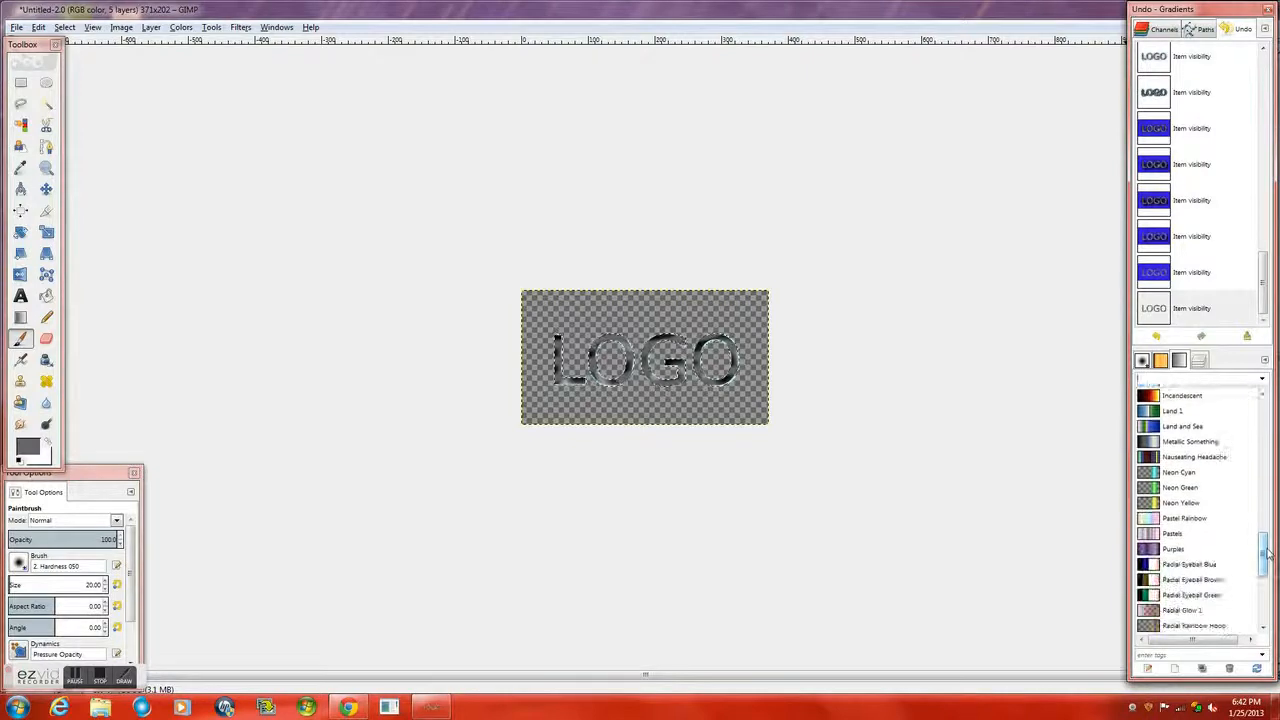
pyautogui.scroll(-3)
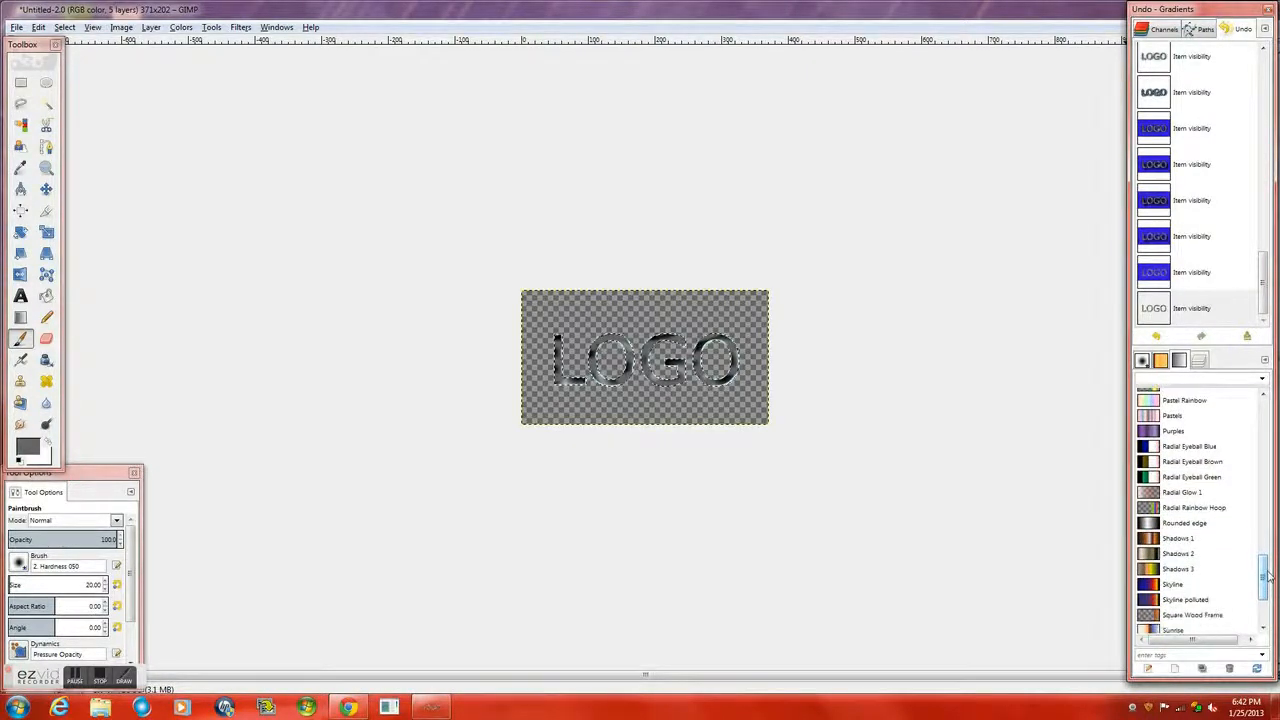
pyautogui.scroll(-3)
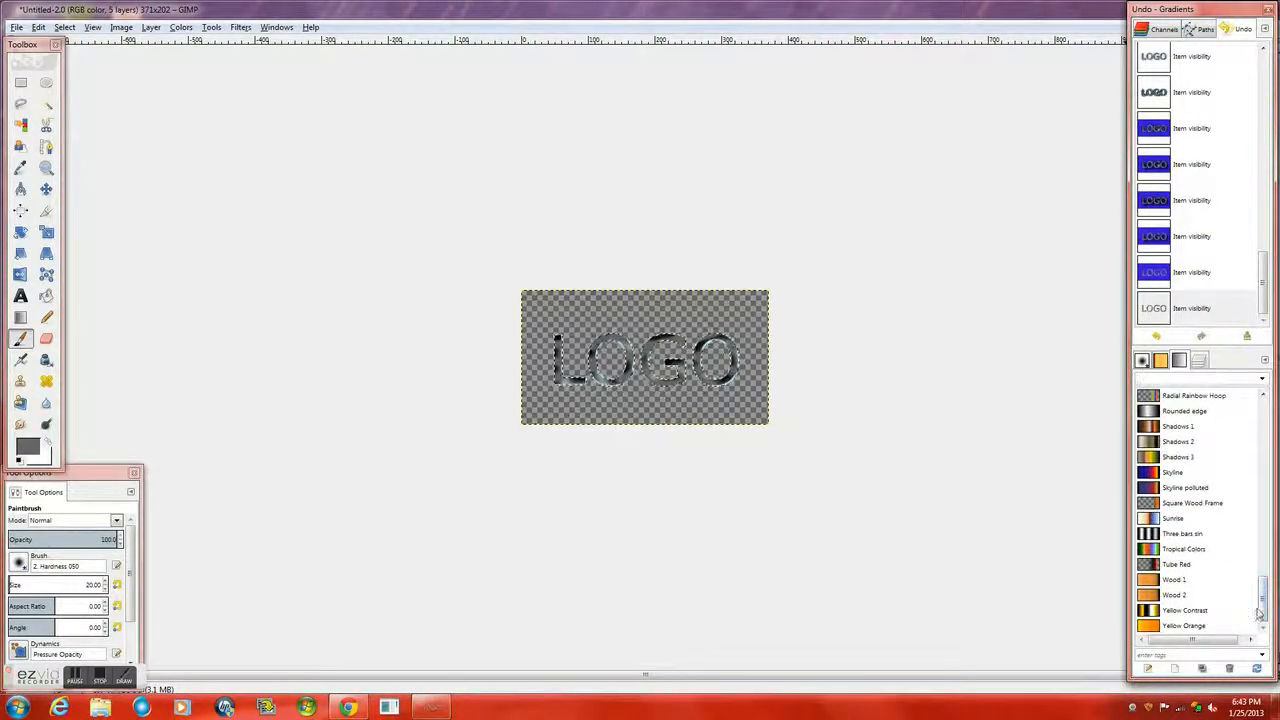
pyautogui.scroll(3)
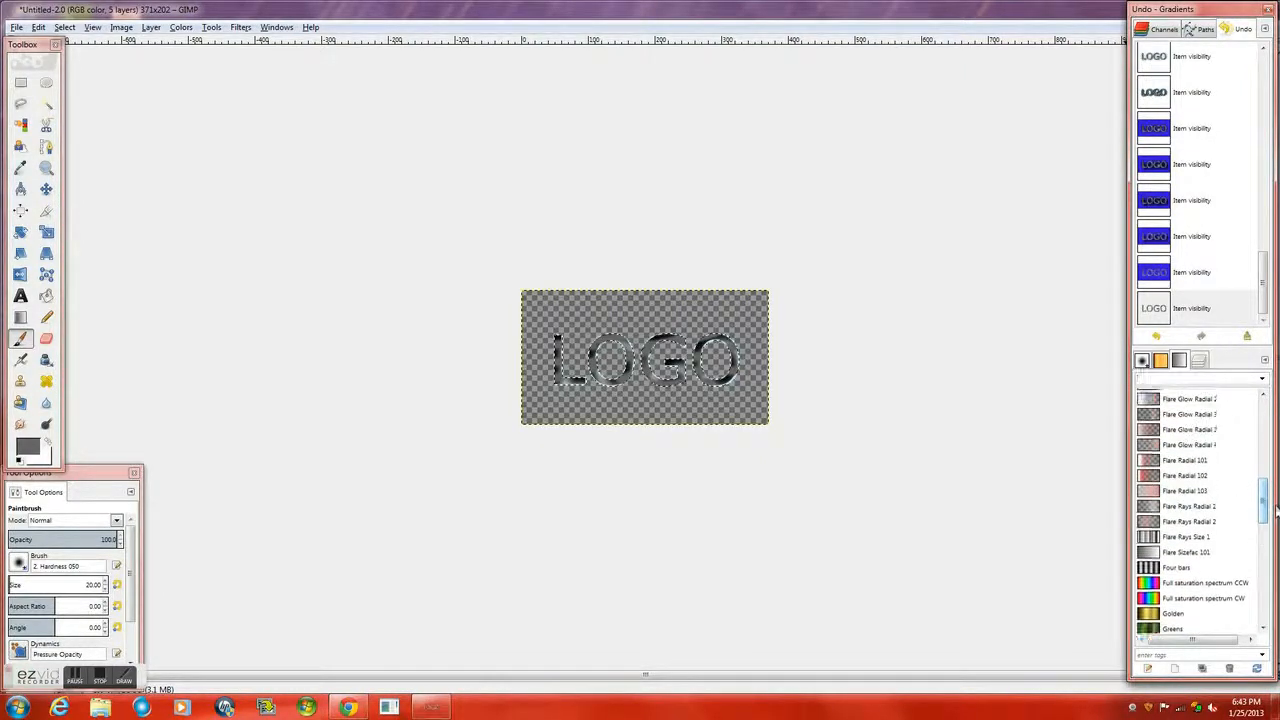
pyautogui.scroll(3)
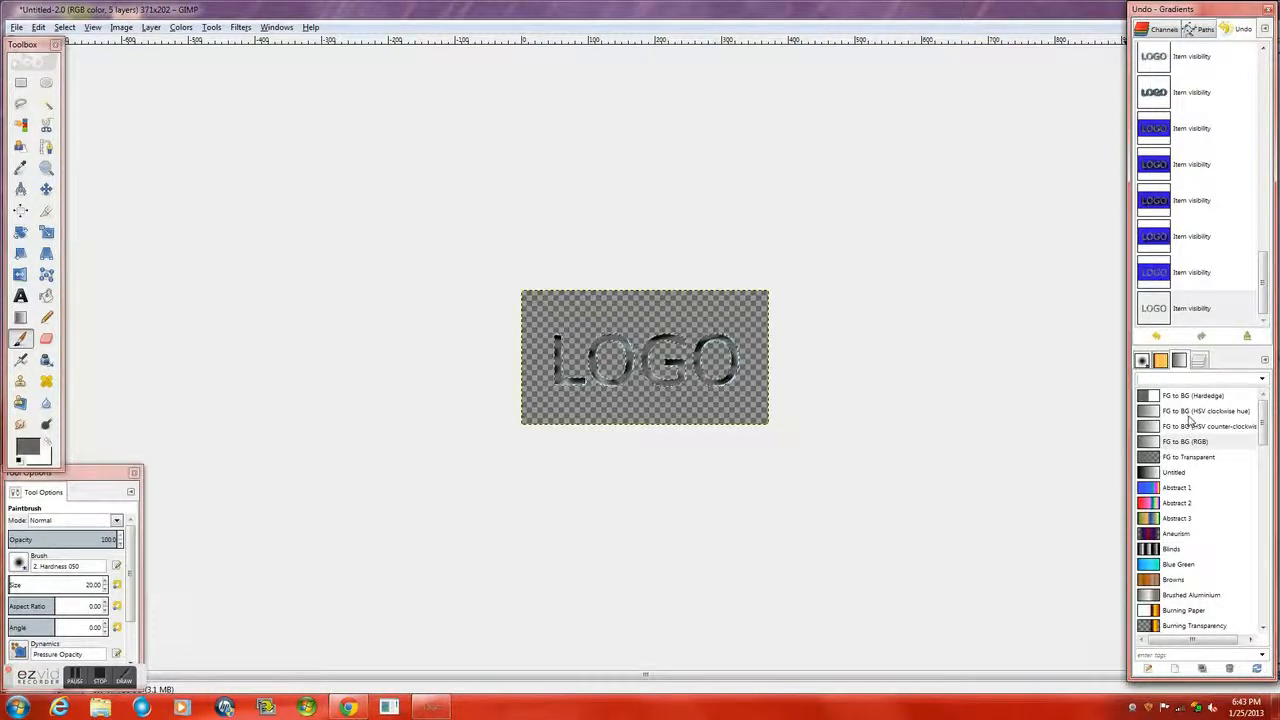
pyautogui.click(1200, 411)
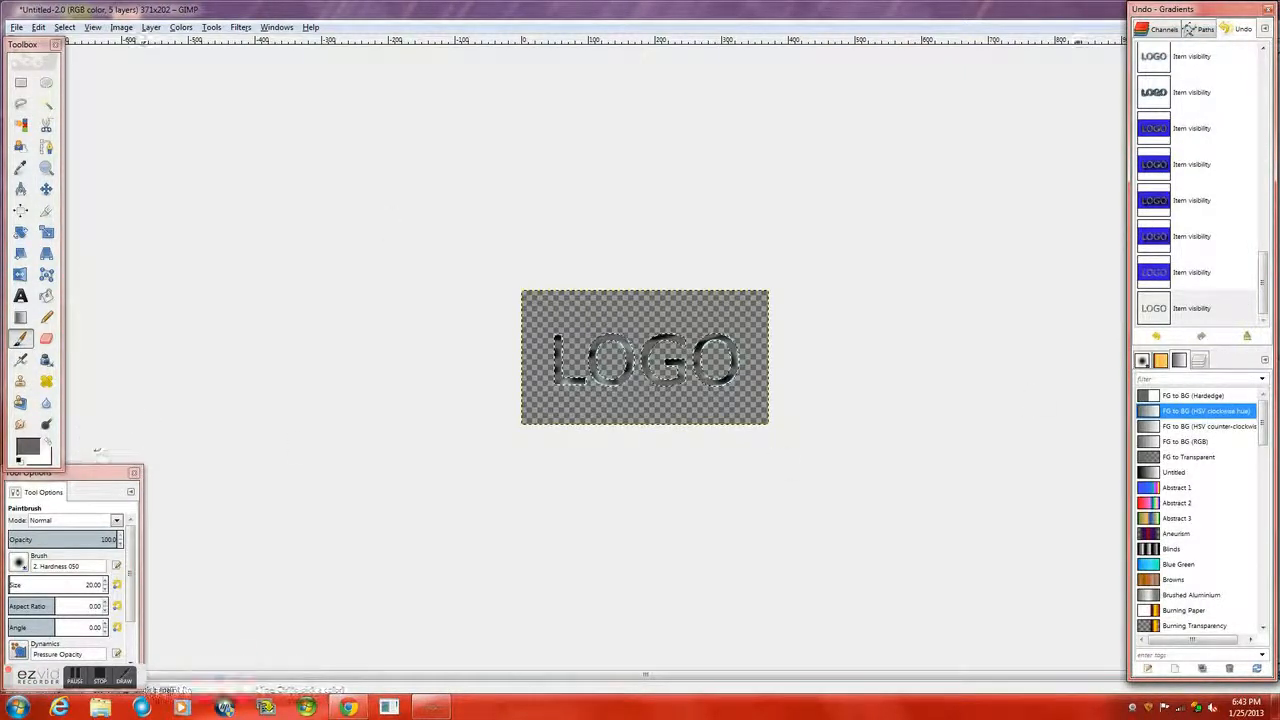
# Try several colours and settle on an orange foreground, then set a dark blue 00007f background.
pyautogui.click(27, 447)
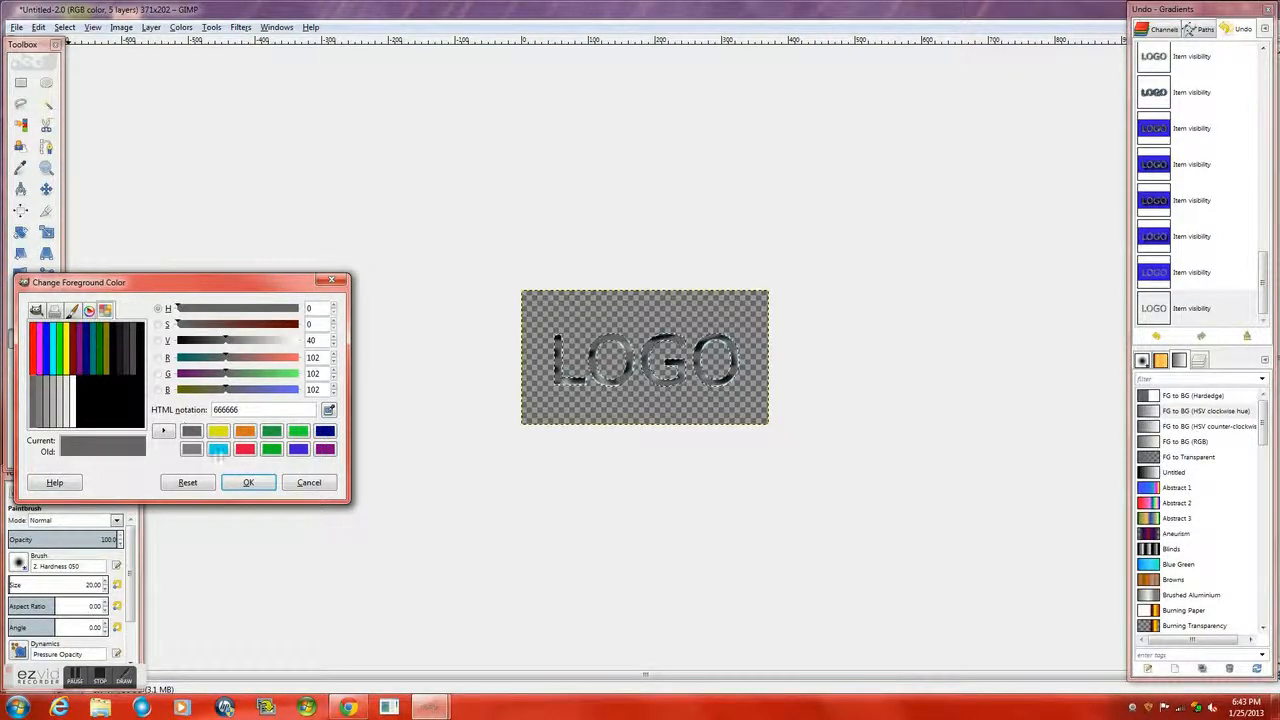
pyautogui.click(85, 347)
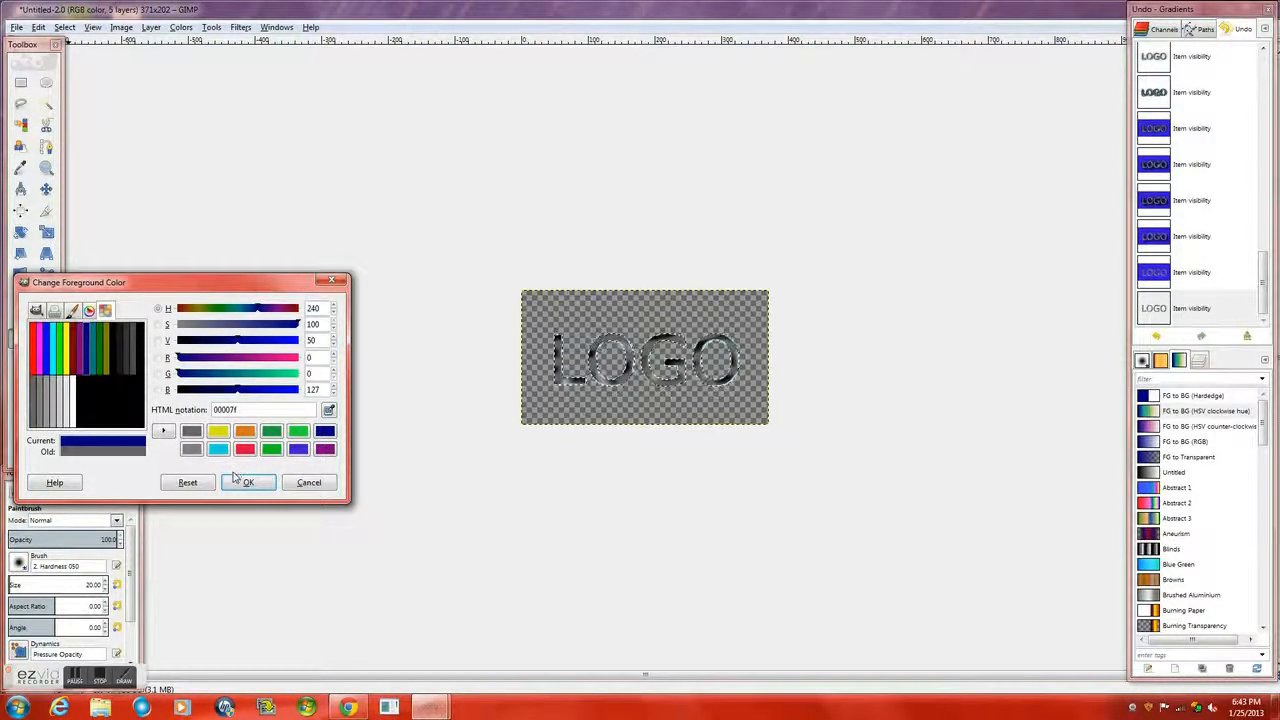
pyautogui.click(55, 355)
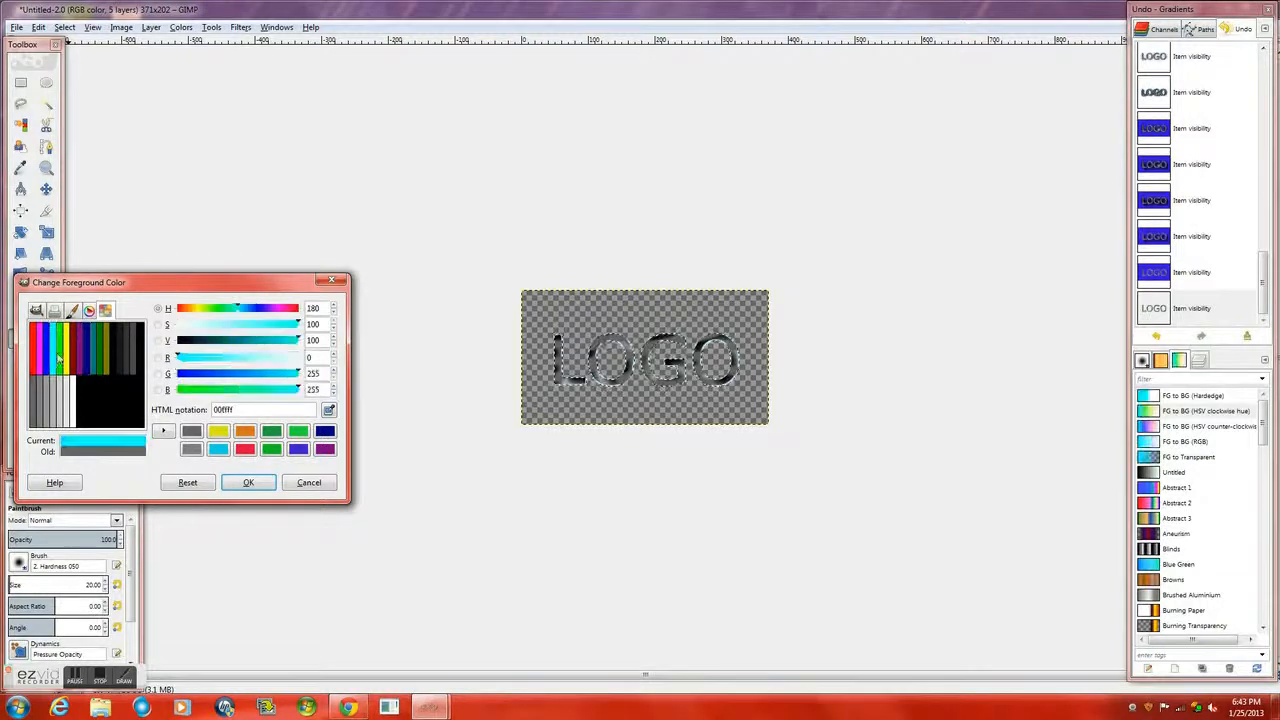
pyautogui.click(95, 345)
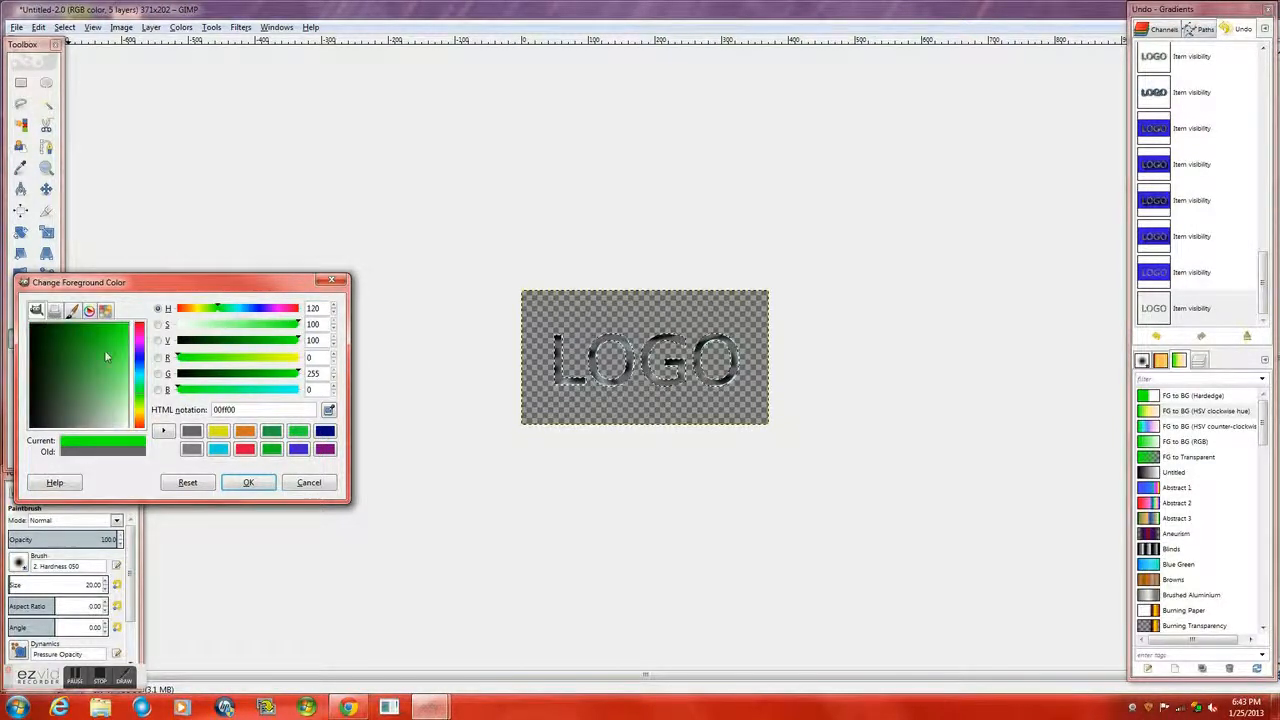
pyautogui.click(140, 425)
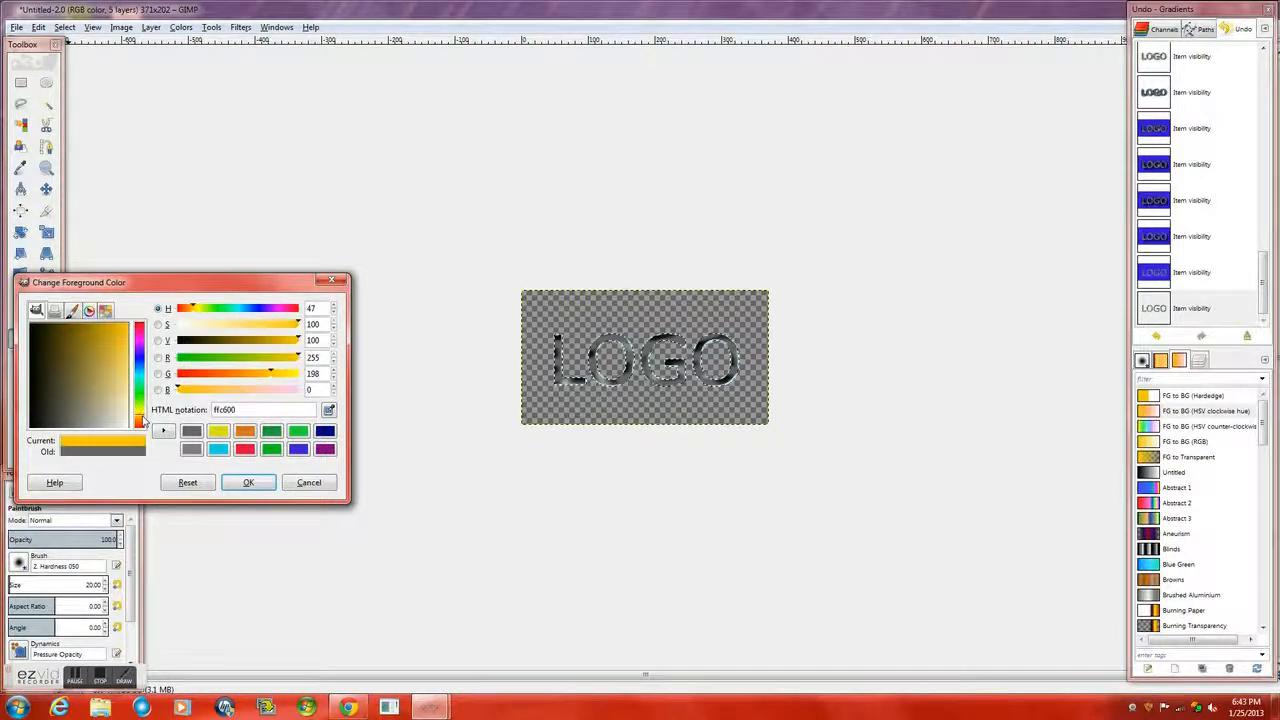
pyautogui.click(115, 367)
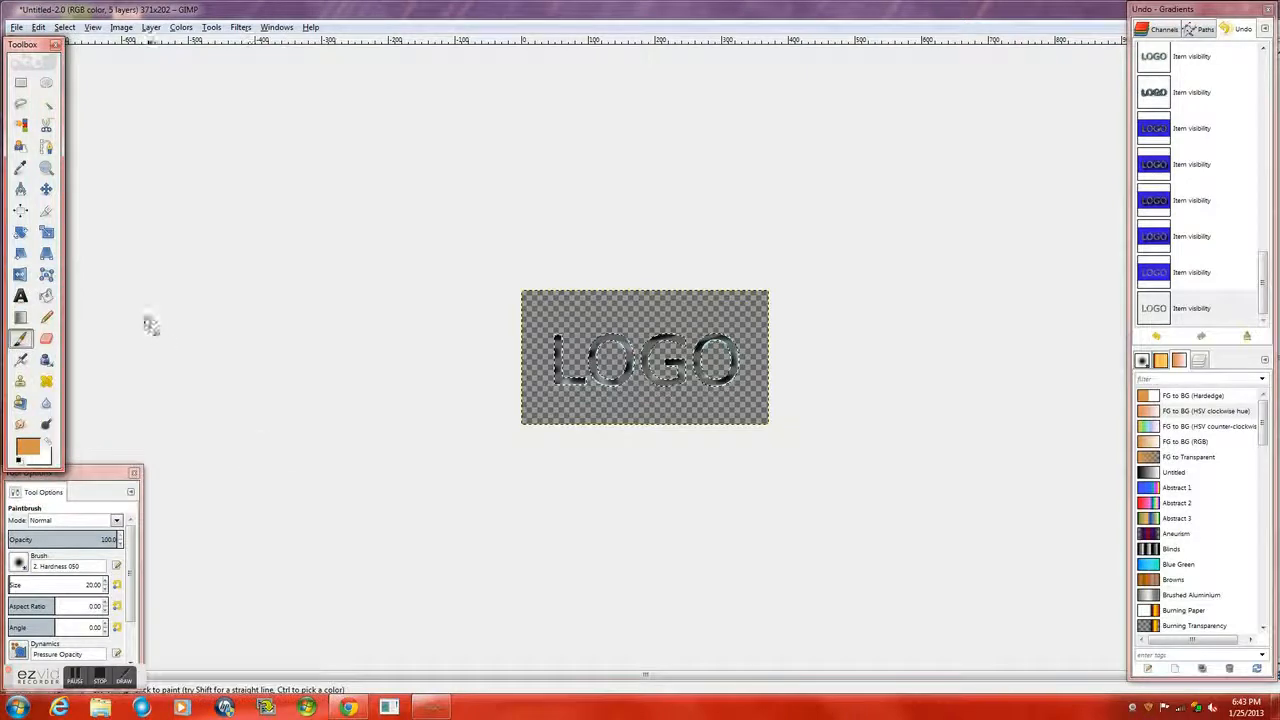
pyautogui.click(27, 456)
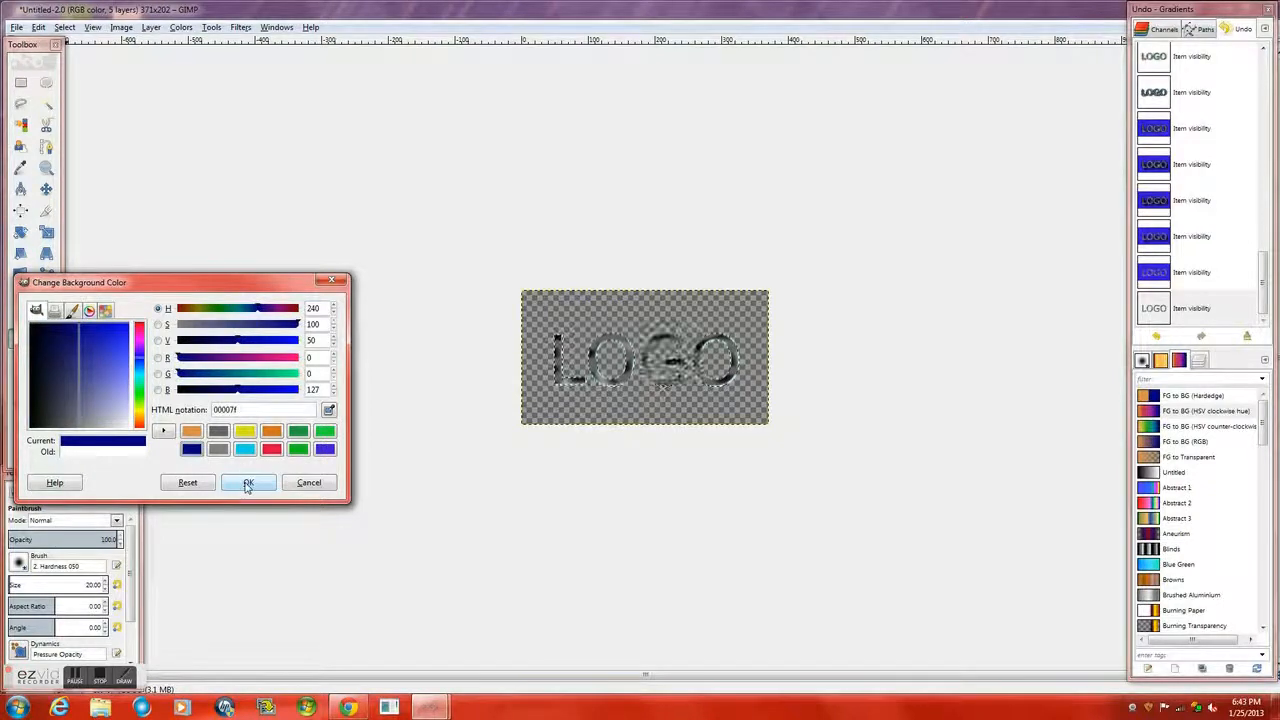
pyautogui.click(248, 482)
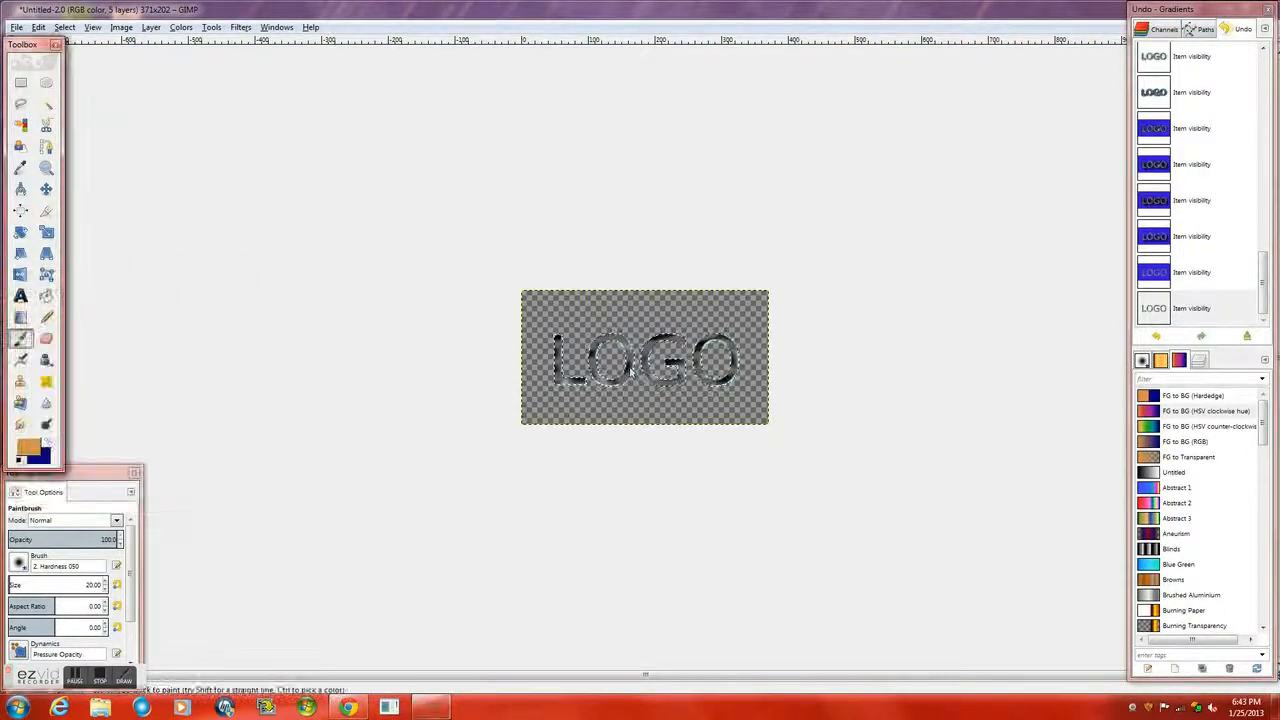
pyautogui.moveTo(20, 296)
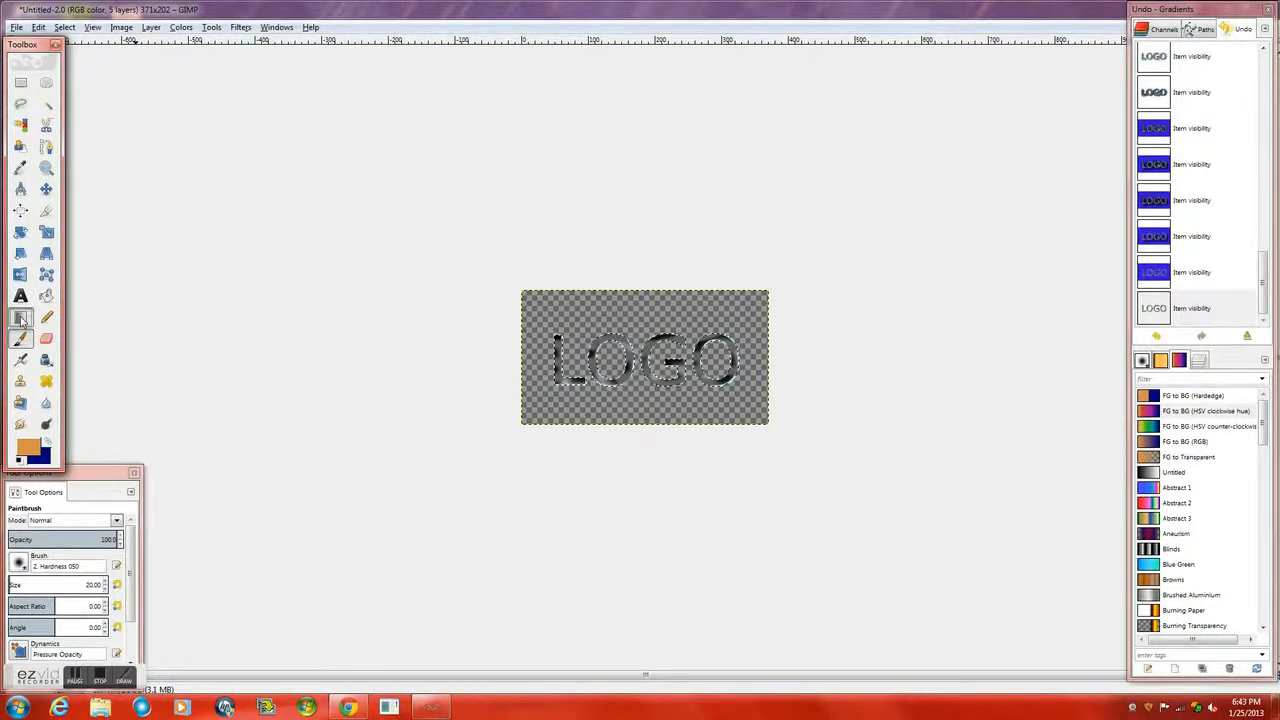
# Fill the LOGO letters with the orange-to-purple gradient using the Blend tool, then unhide lower layers.
pyautogui.click(20, 317)
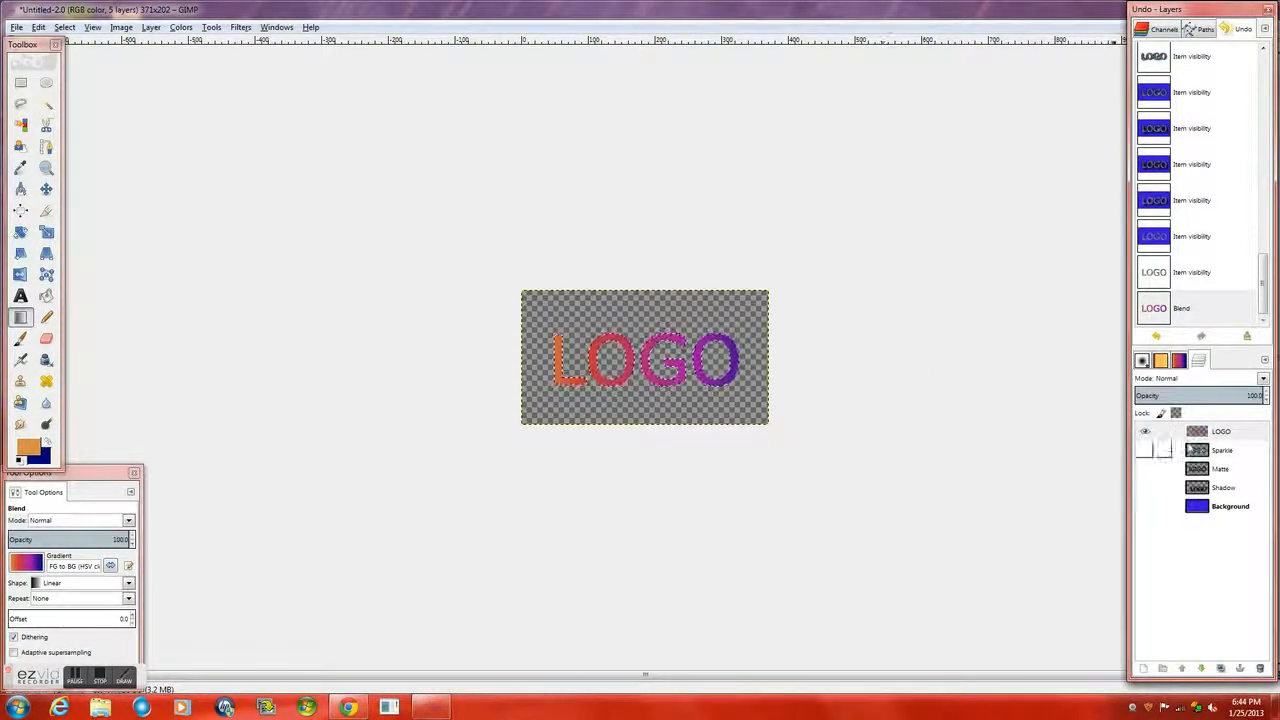
pyautogui.click(1145, 450)
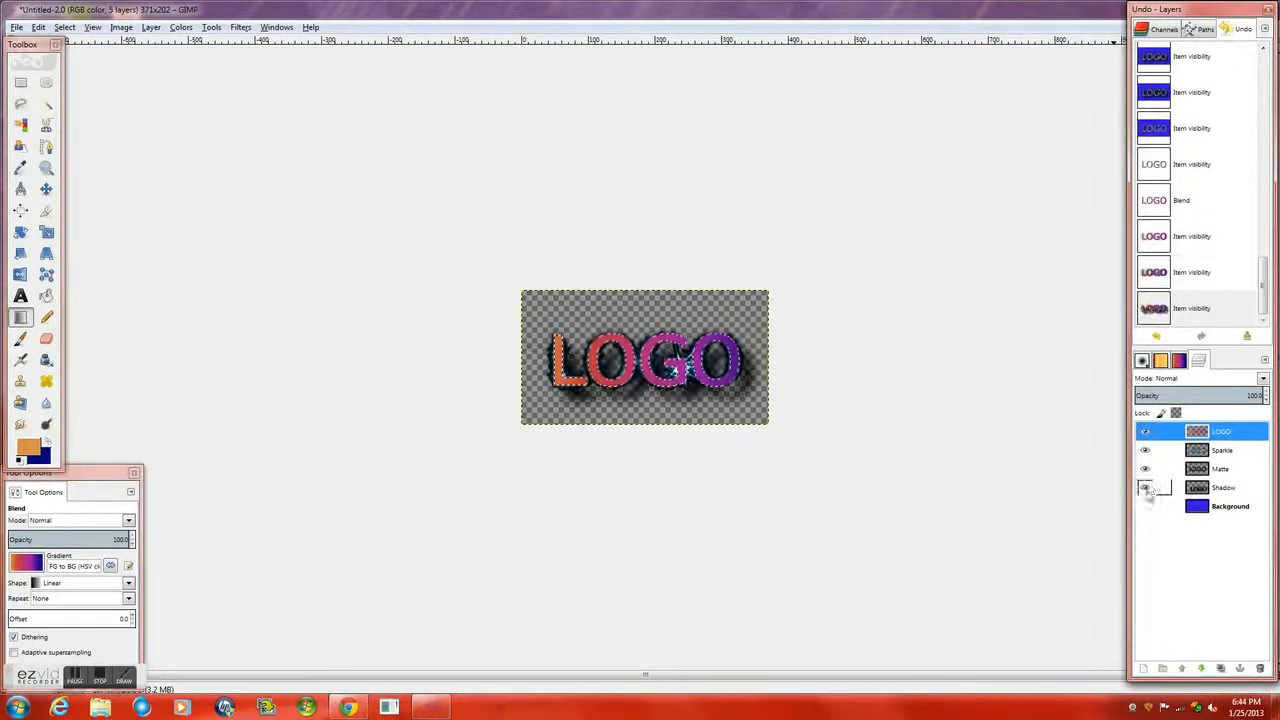
# Turn the Background layer and the remaining hidden layer back on.
pyautogui.click(1145, 505)
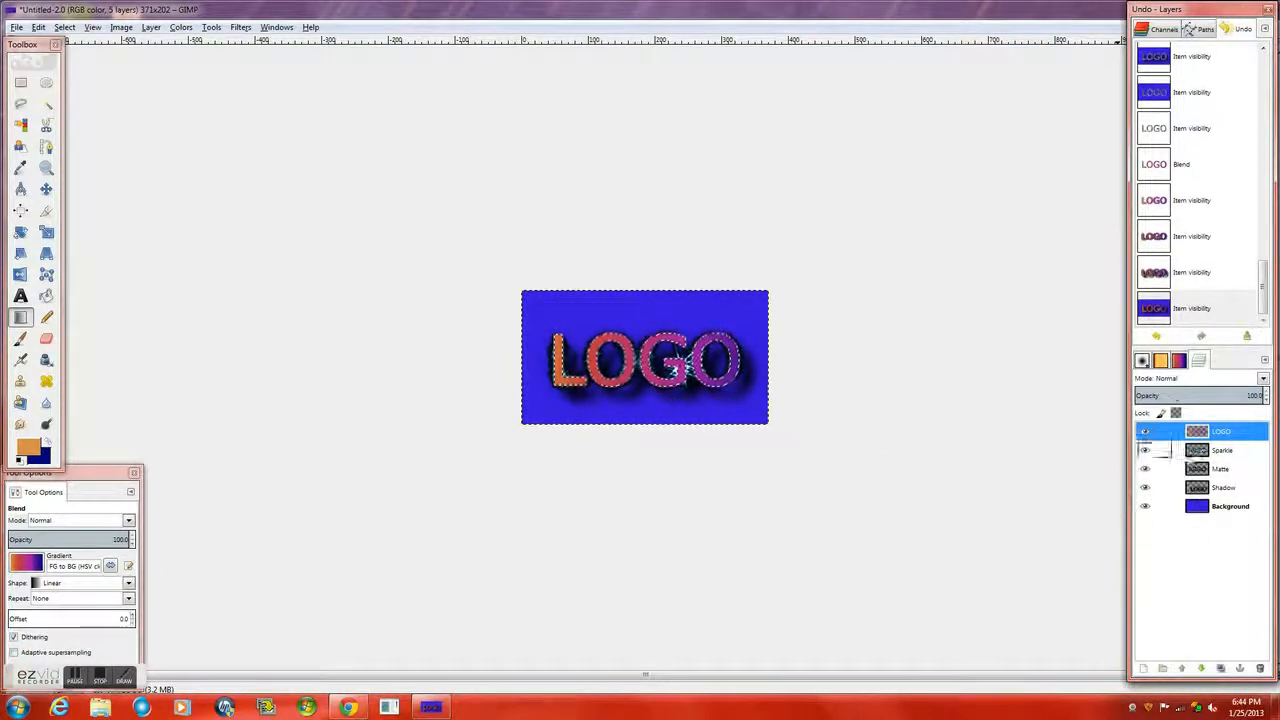
pyautogui.click(1145, 450)
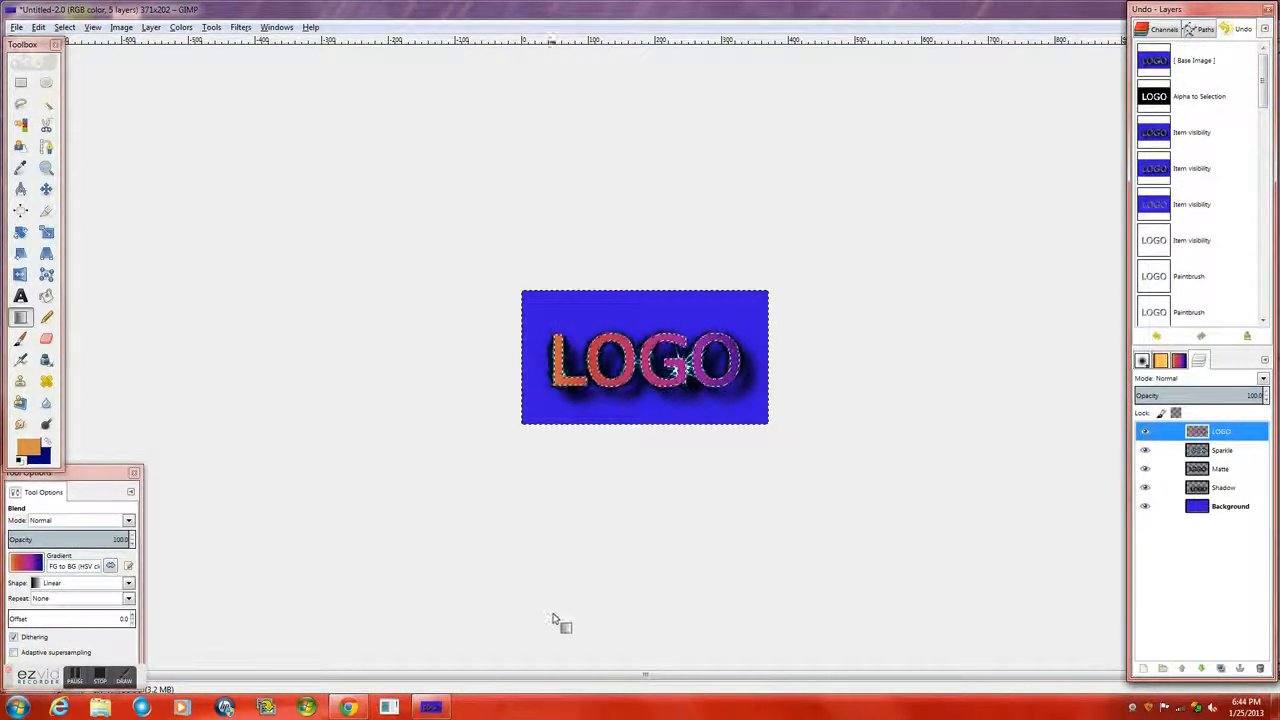
pyautogui.moveTo(485, 562)
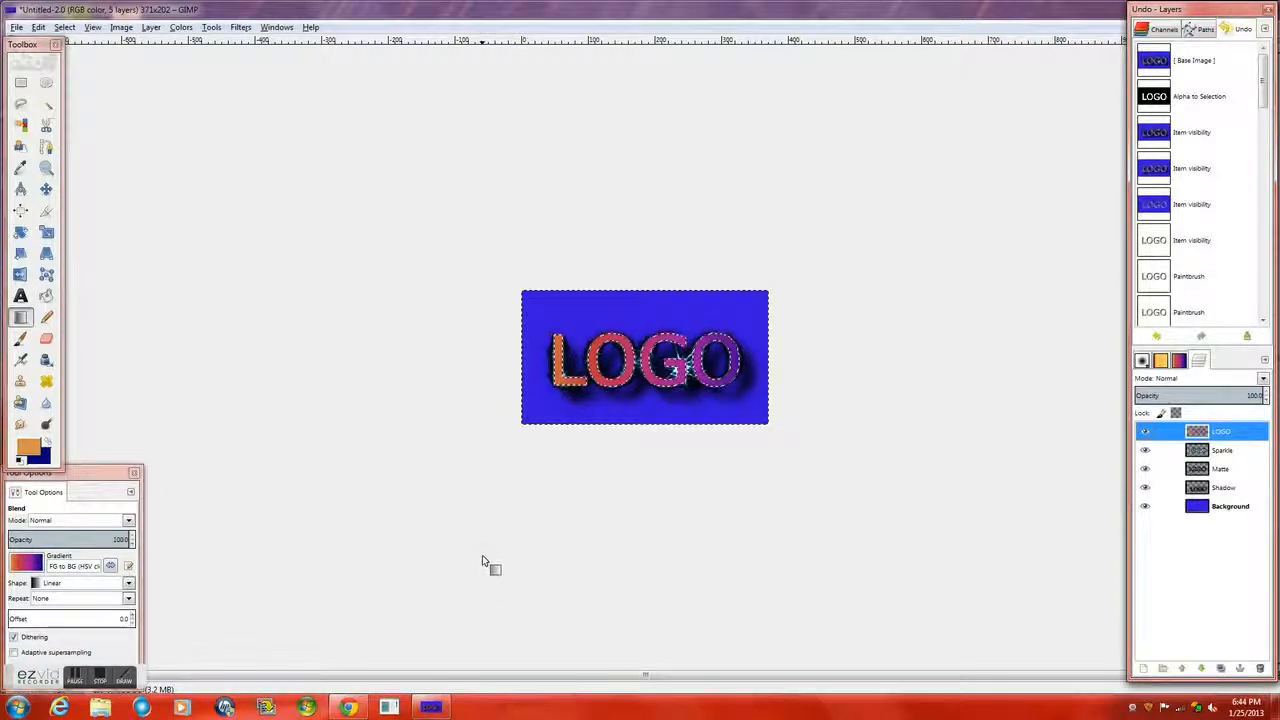